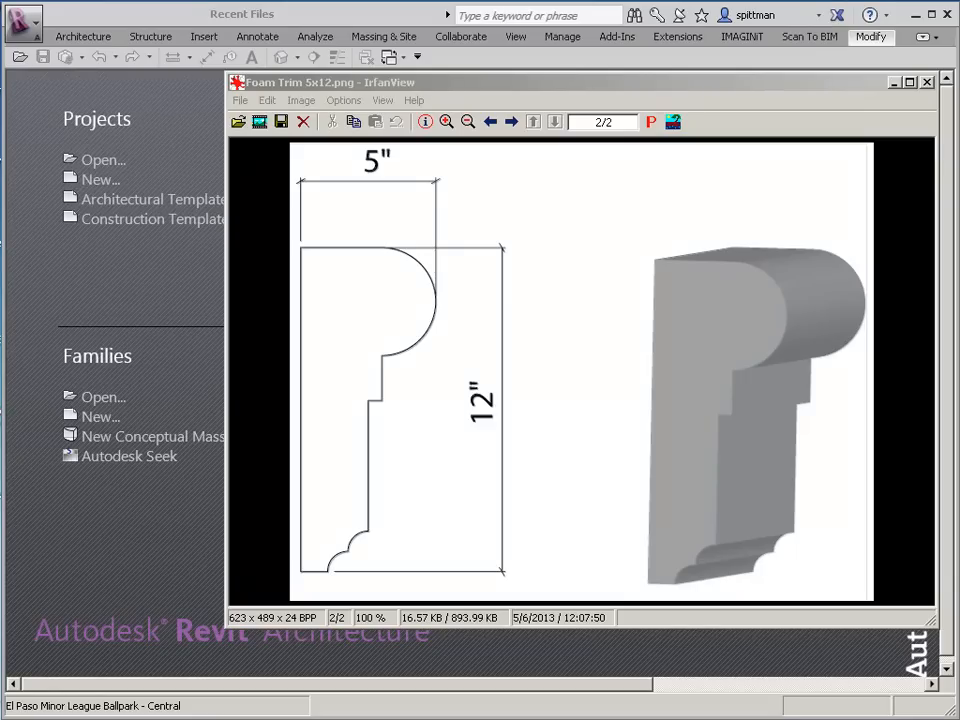
{"action": "mouse_move", "coordinate": [208, 276]}
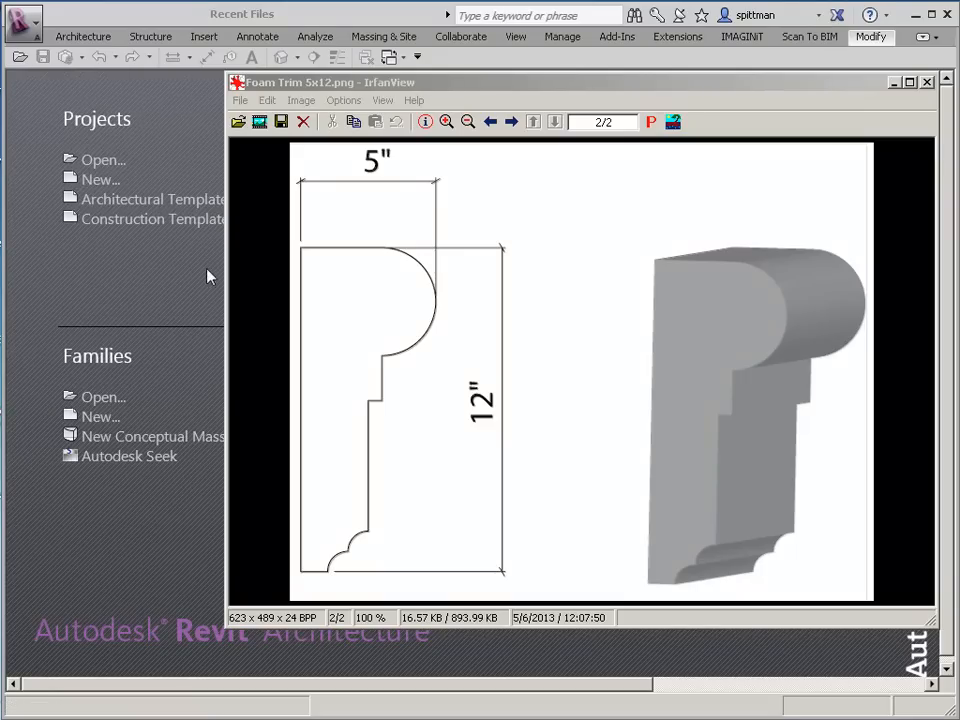
{"action": "mouse_move", "coordinate": [100, 418]}
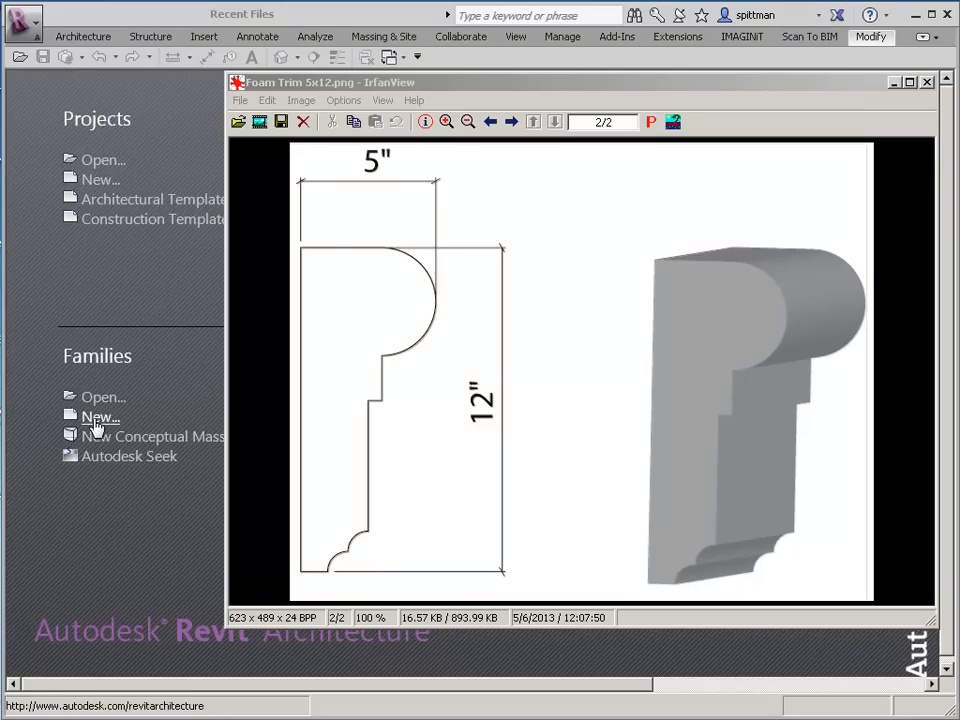
- Start a new family from the Profile.rft template
{"action": "left_click", "coordinate": [100, 418]}
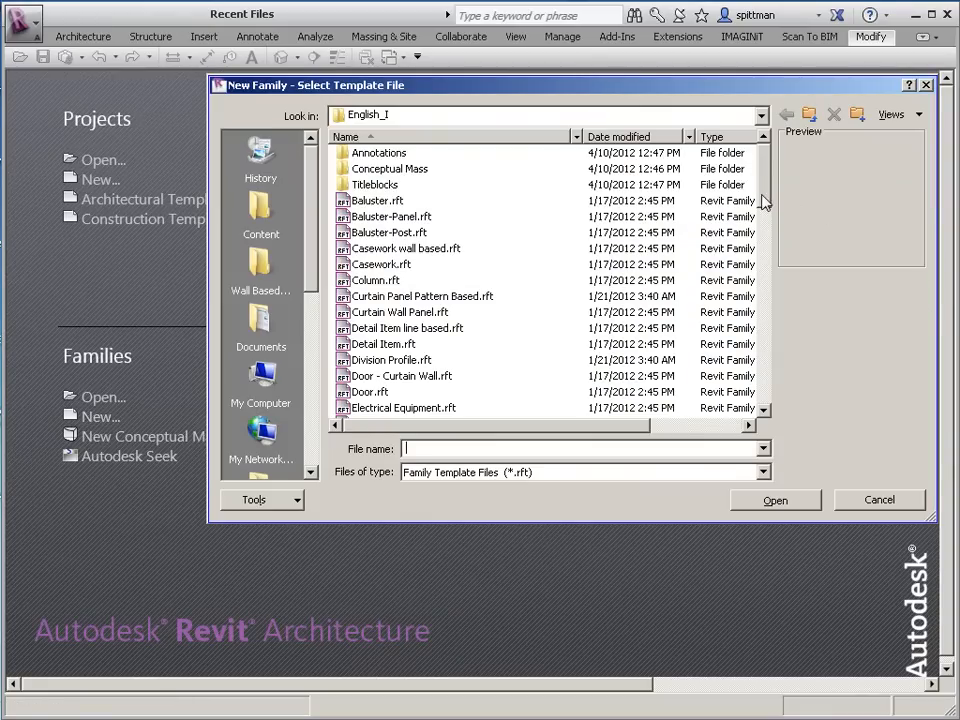
{"action": "scroll", "scroll_direction": "down", "scroll_amount": 3}
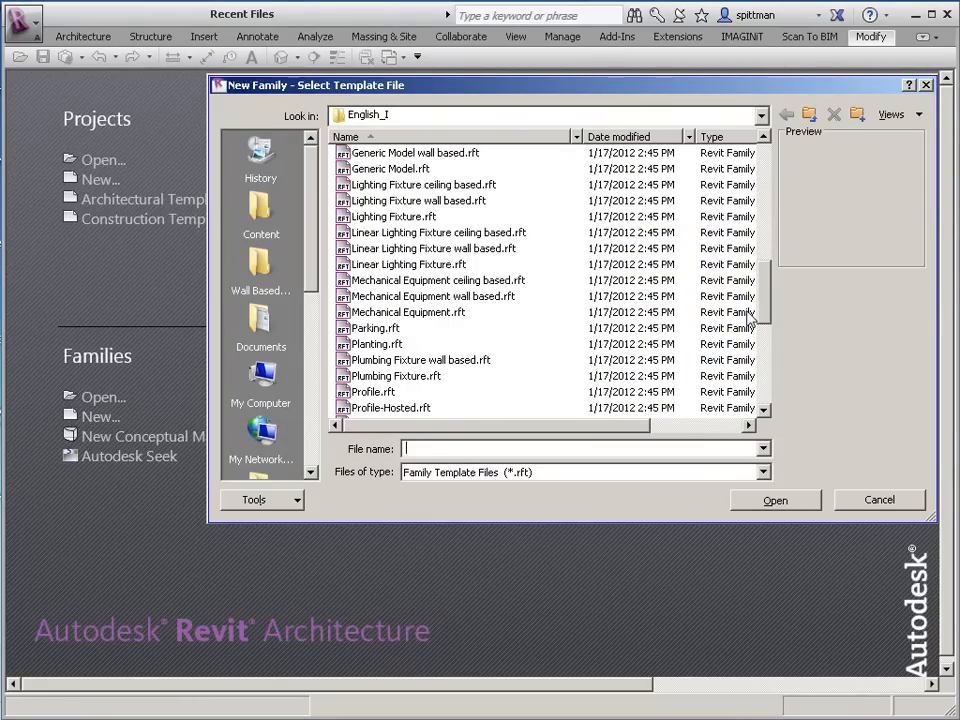
{"action": "left_click", "coordinate": [372, 376]}
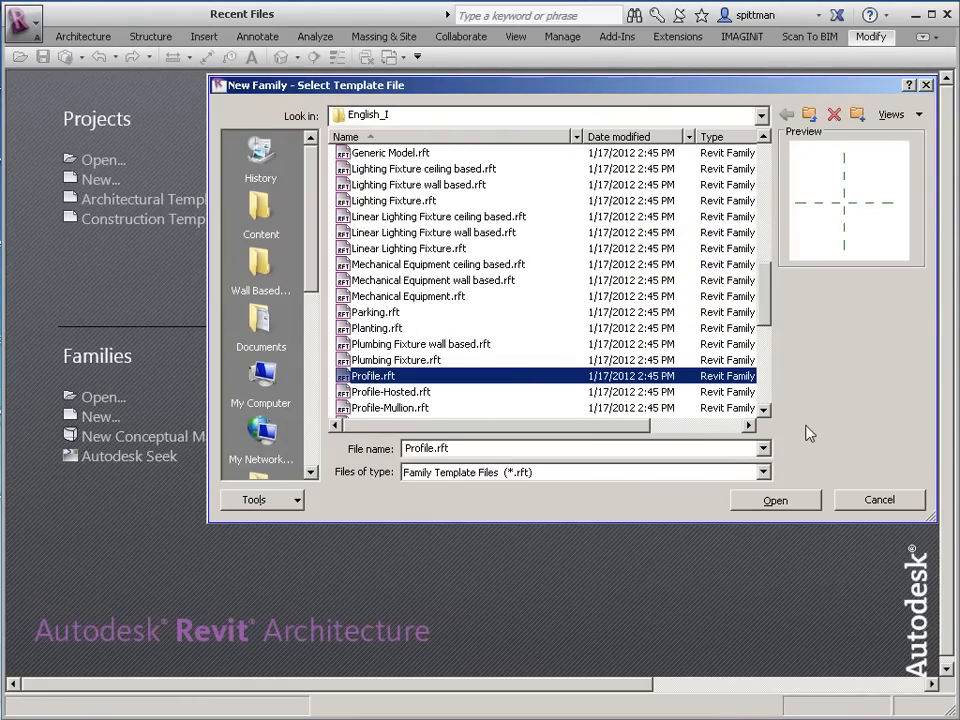
{"action": "left_click", "coordinate": [774, 500]}
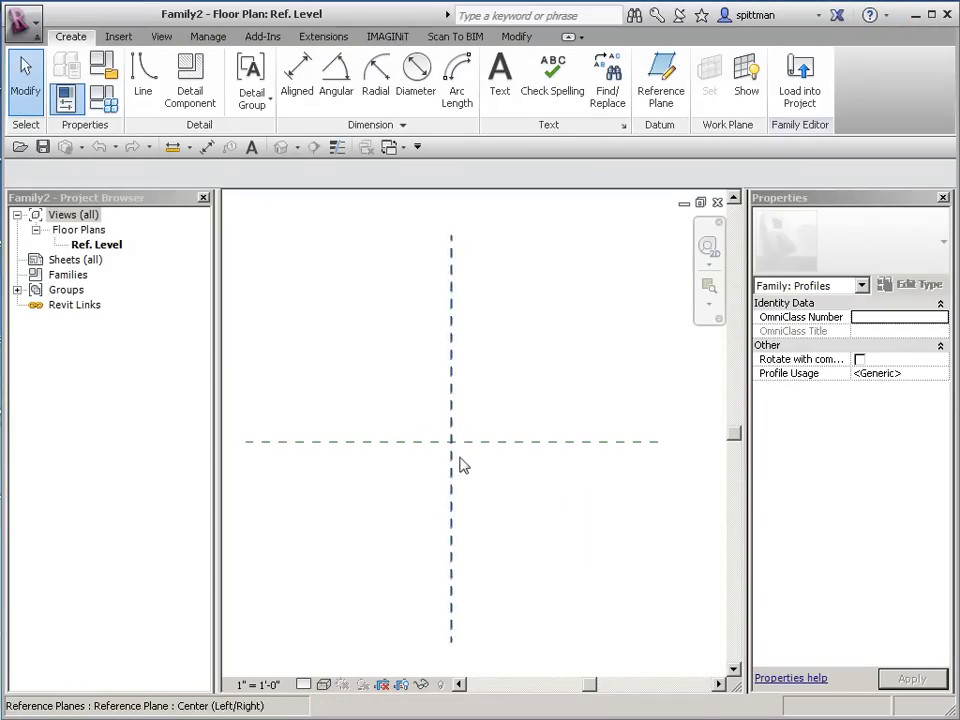
{"action": "left_click", "coordinate": [448, 440]}
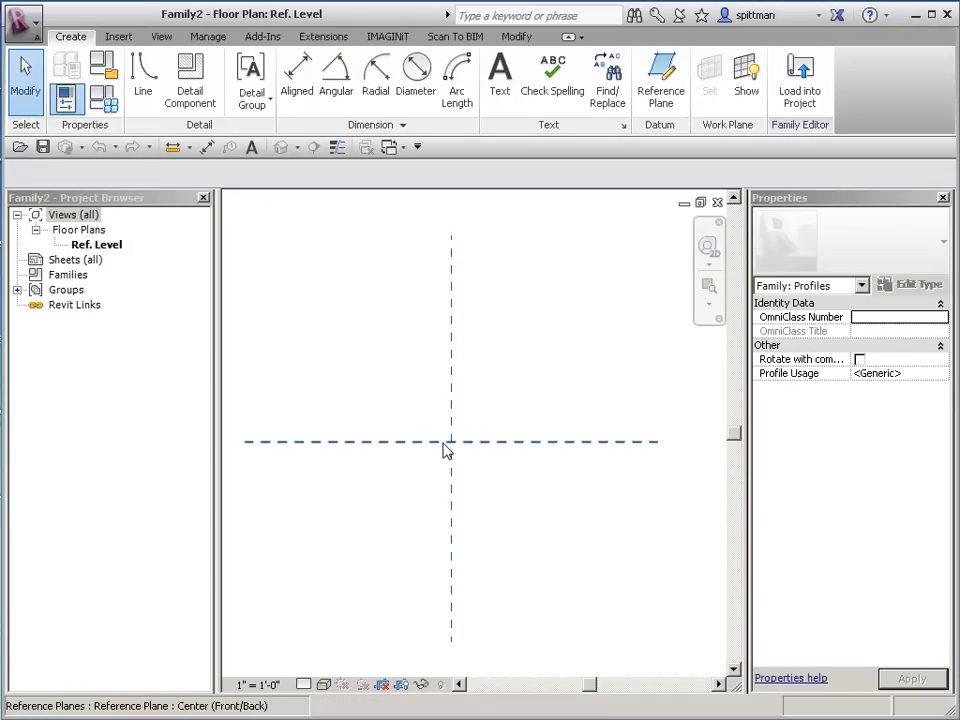
{"action": "mouse_move", "coordinate": [448, 450]}
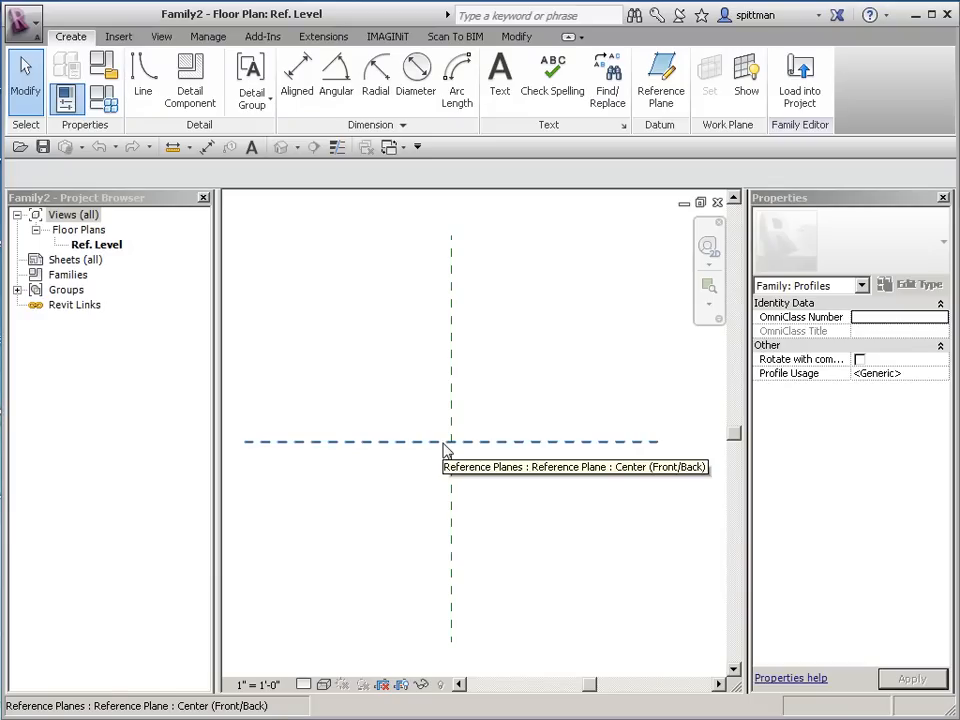
{"action": "mouse_move", "coordinate": [528, 428]}
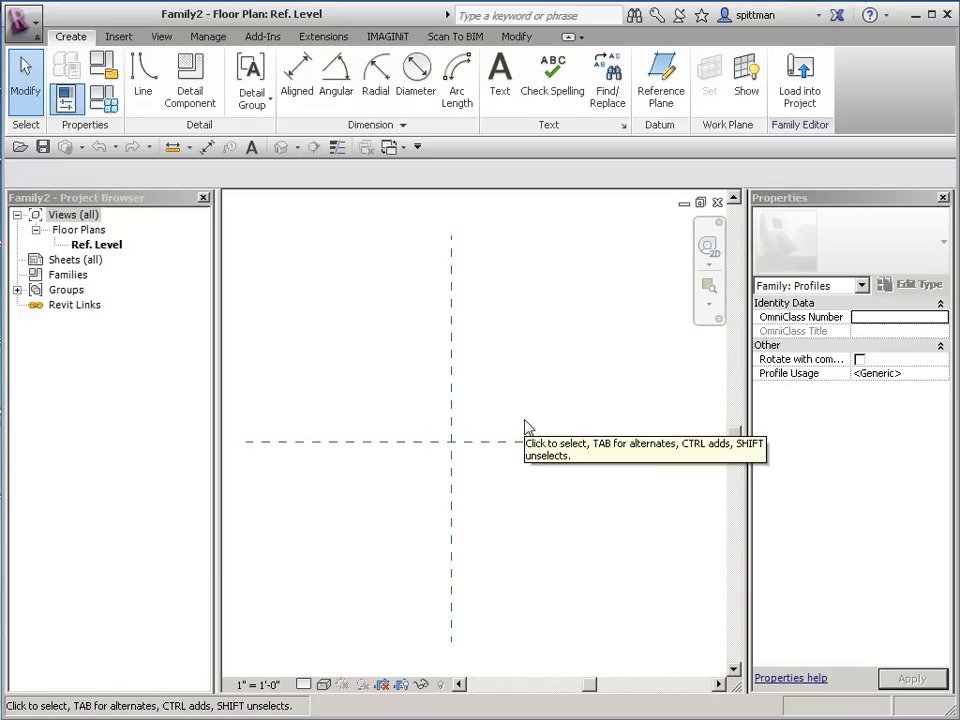
{"action": "mouse_move", "coordinate": [432, 436]}
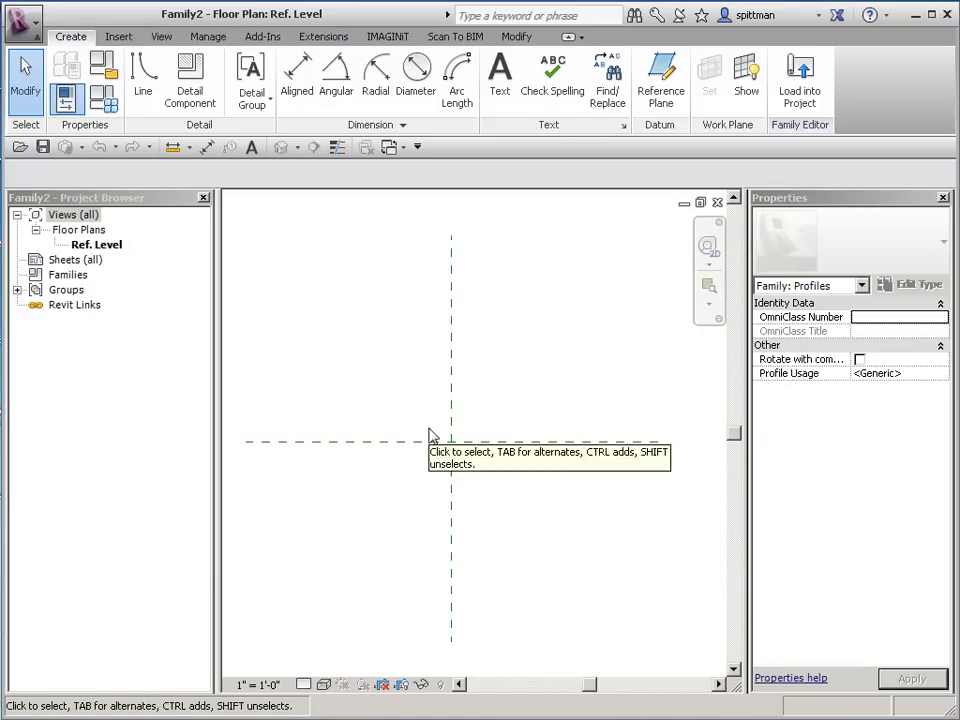
{"action": "left_click", "coordinate": [450, 442]}
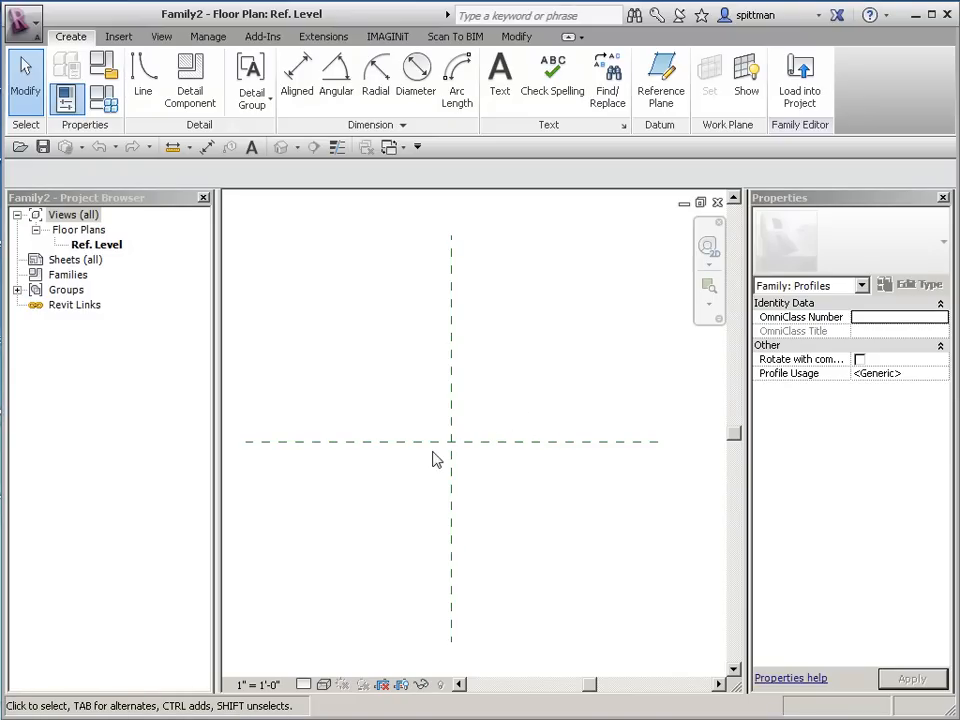
{"action": "mouse_move", "coordinate": [432, 458]}
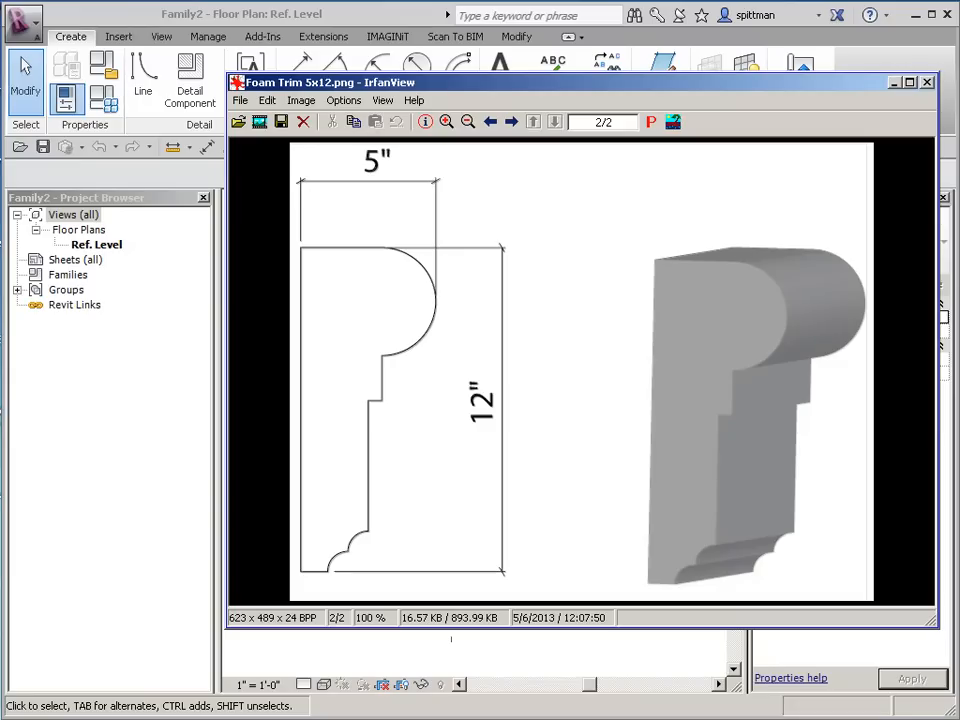
{"action": "mouse_move", "coordinate": [404, 272]}
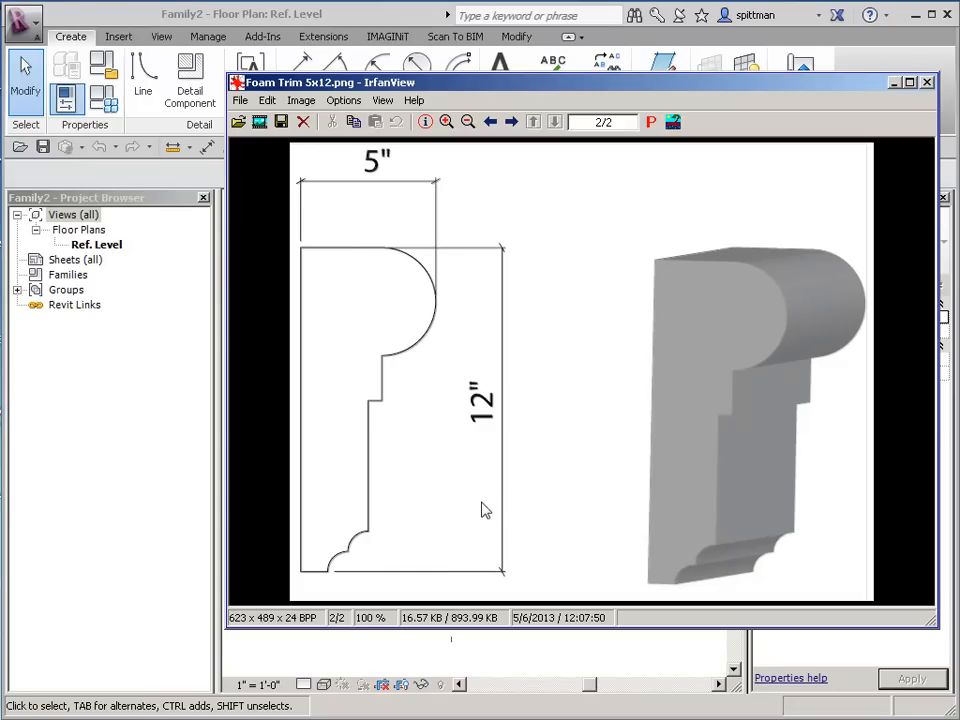
{"action": "mouse_move", "coordinate": [462, 518]}
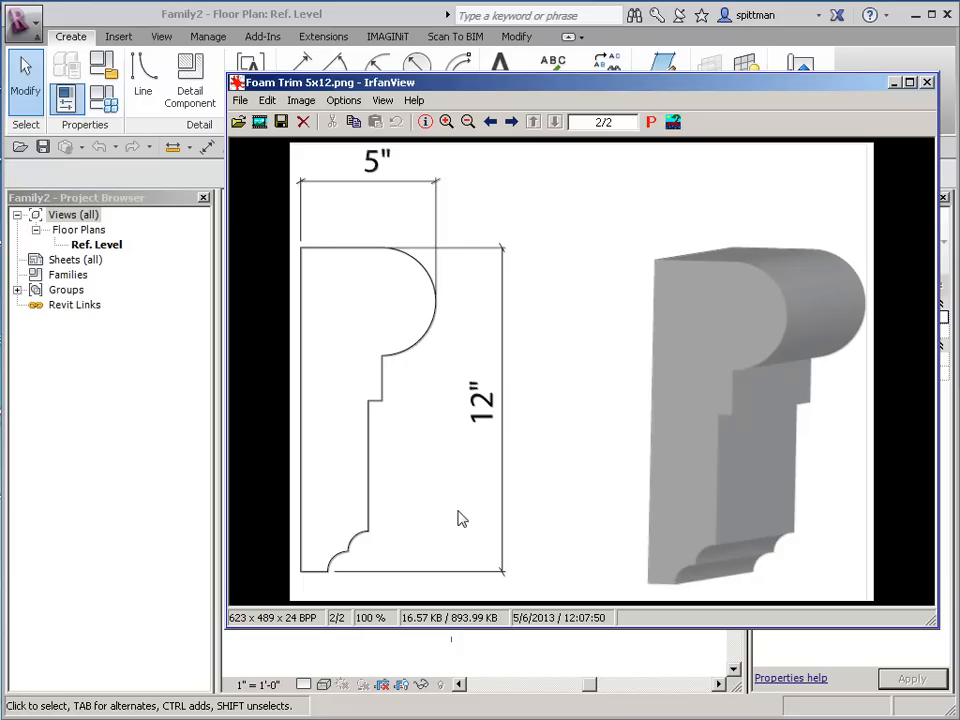
{"action": "mouse_move", "coordinate": [296, 652]}
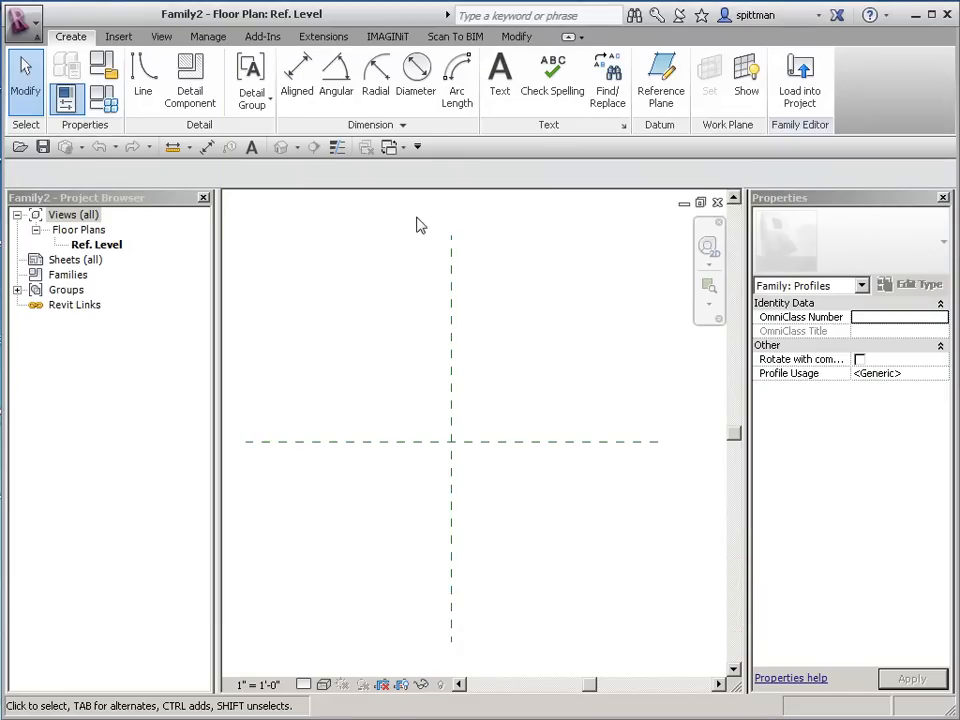
{"action": "mouse_move", "coordinate": [120, 36]}
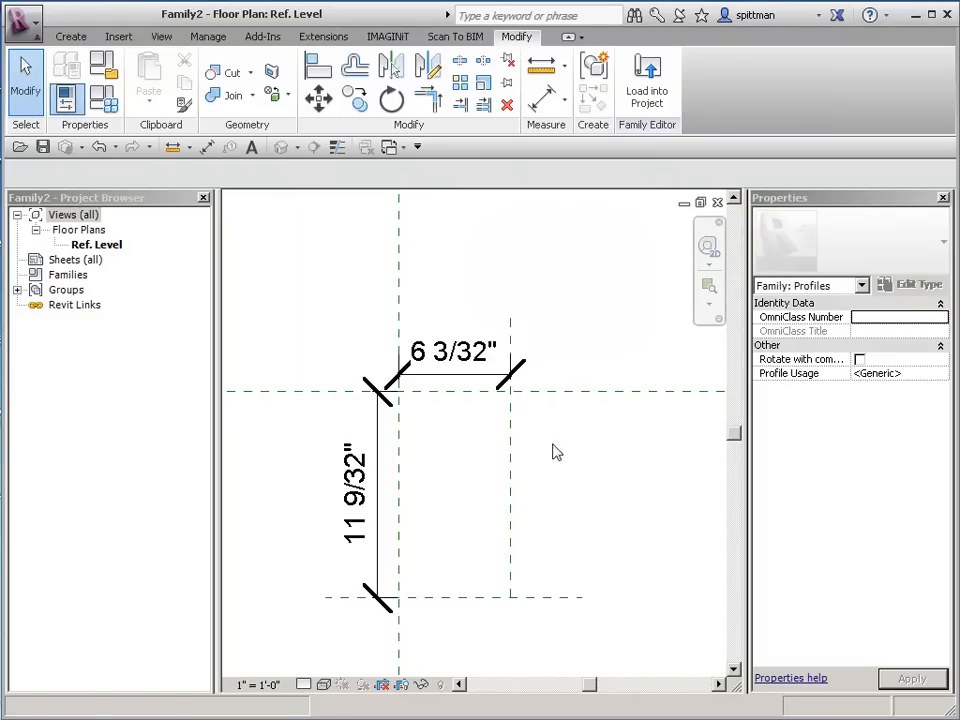
- Edit the two reference-plane dimensions to 5" across and 12" down
{"action": "left_click", "coordinate": [452, 352]}
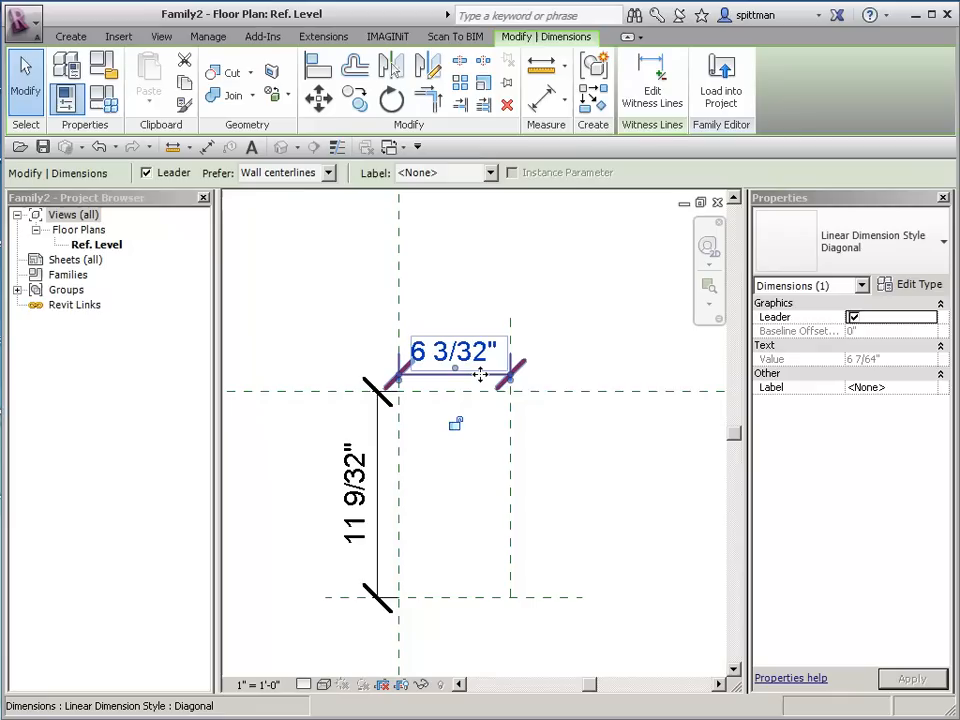
{"action": "mouse_move", "coordinate": [480, 376]}
{"action": "type", "text": "5"}
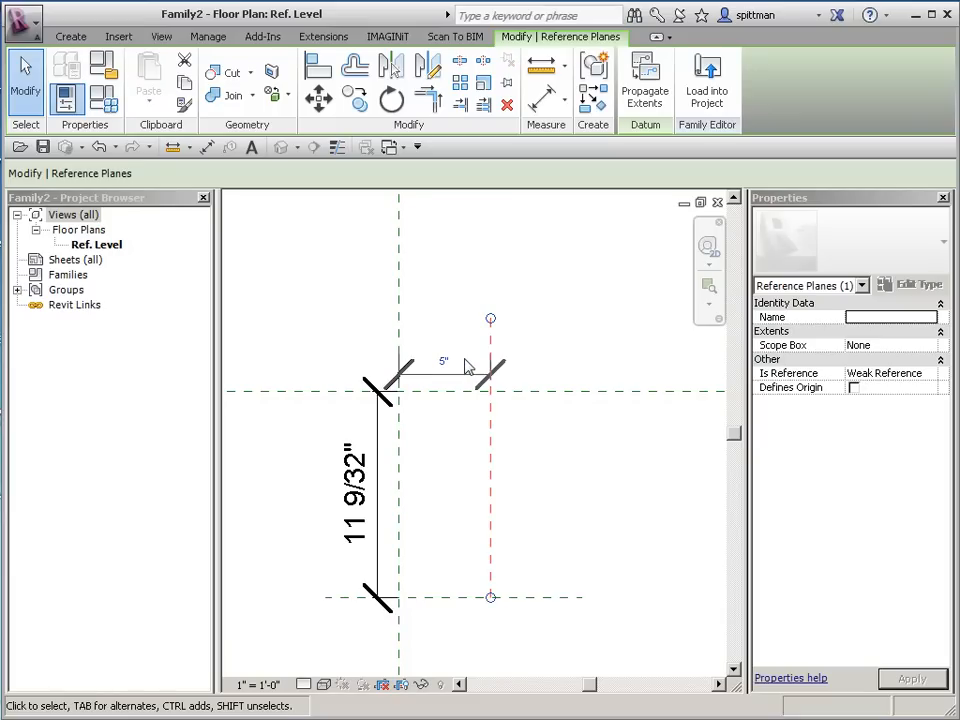
{"action": "left_click", "coordinate": [356, 490]}
{"action": "type", "text": "12"}
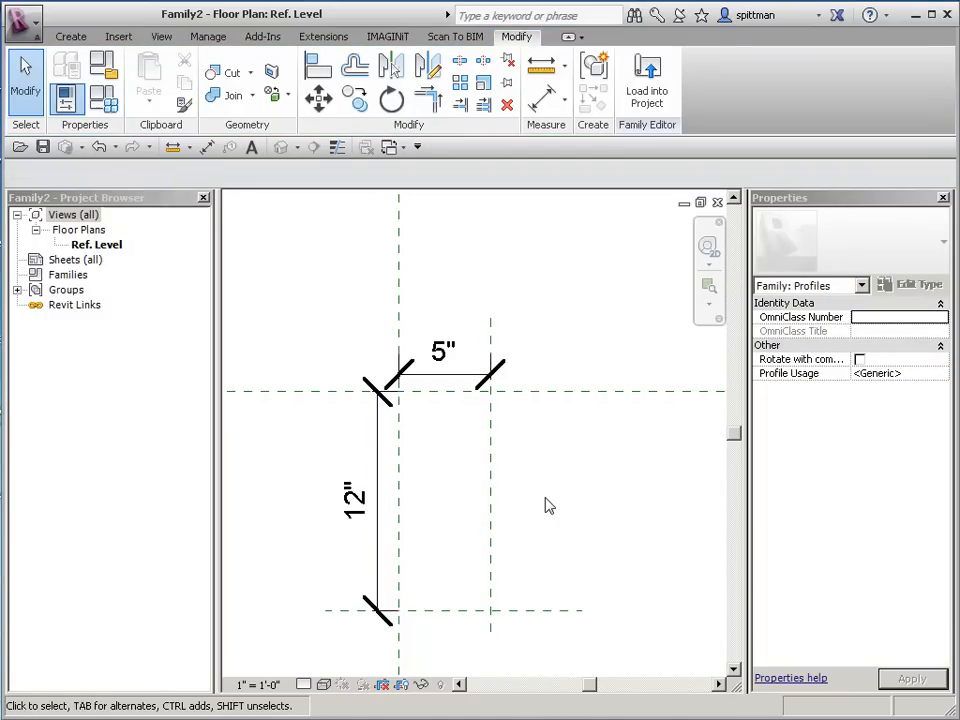
{"action": "mouse_move", "coordinate": [184, 340]}
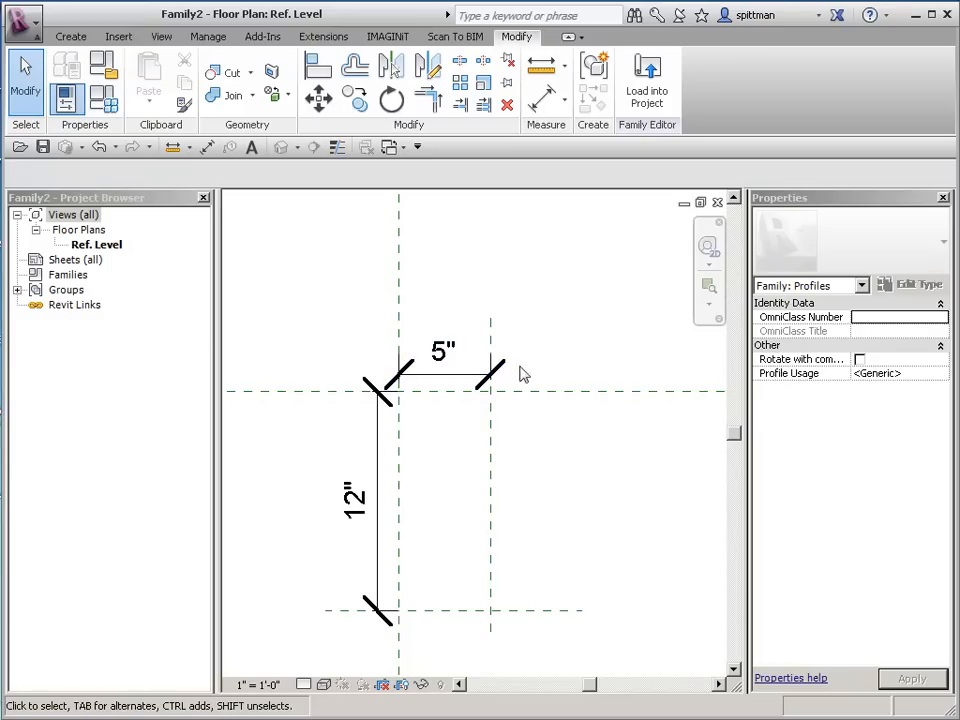
{"action": "mouse_move", "coordinate": [548, 342]}
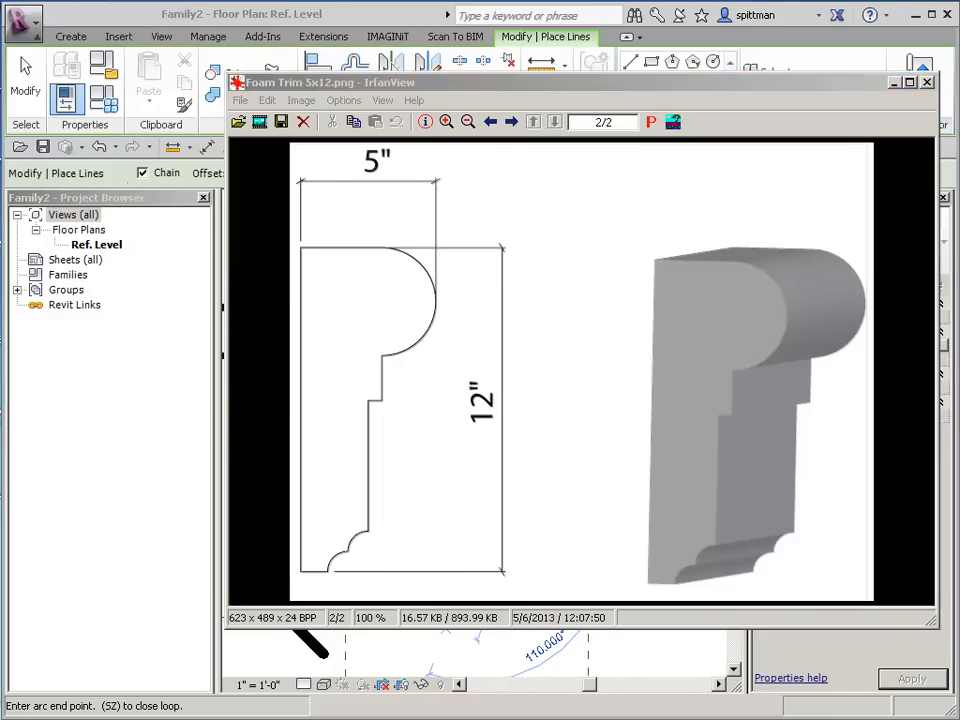
- Trace the trim's straight edges, then use Partial Ellipse for the rounded nose
{"action": "left_click", "coordinate": [924, 82]}
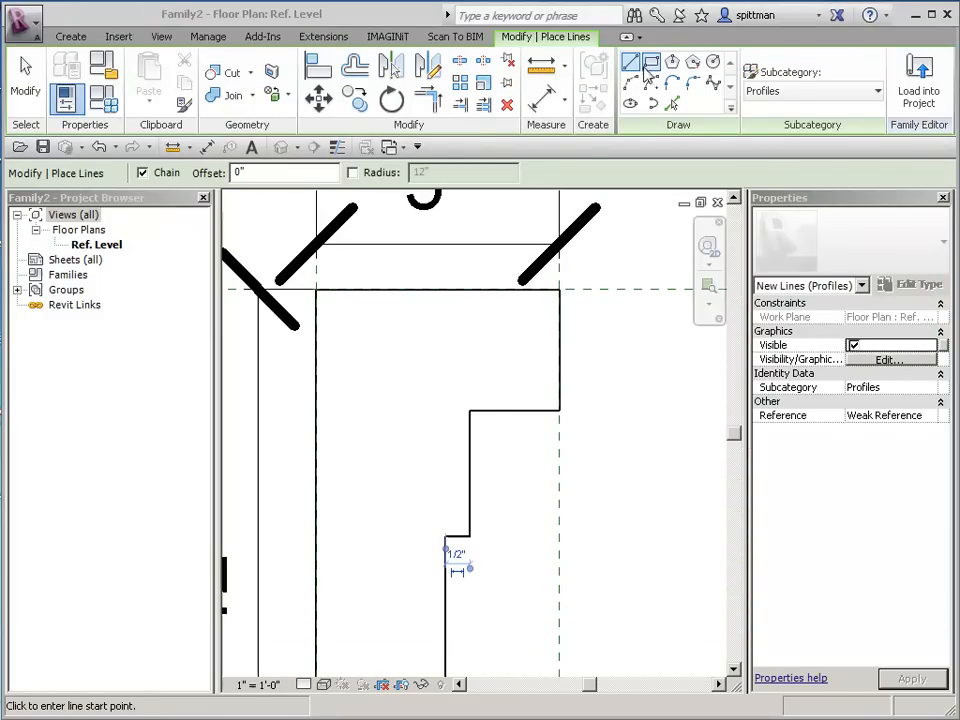
{"action": "mouse_move", "coordinate": [652, 104]}
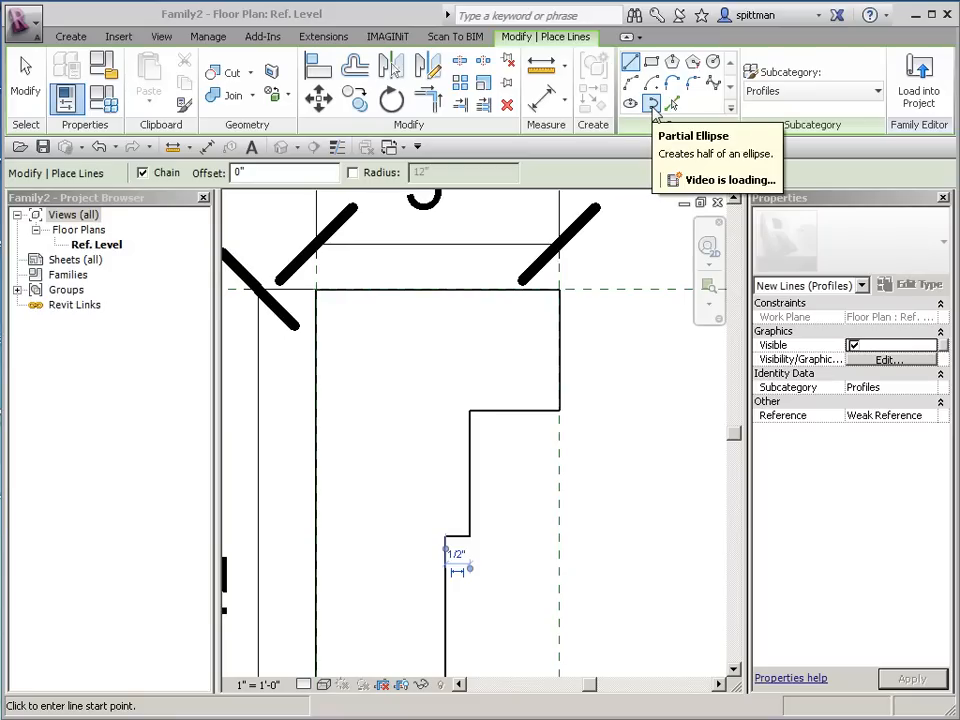
{"action": "left_click", "coordinate": [652, 104]}
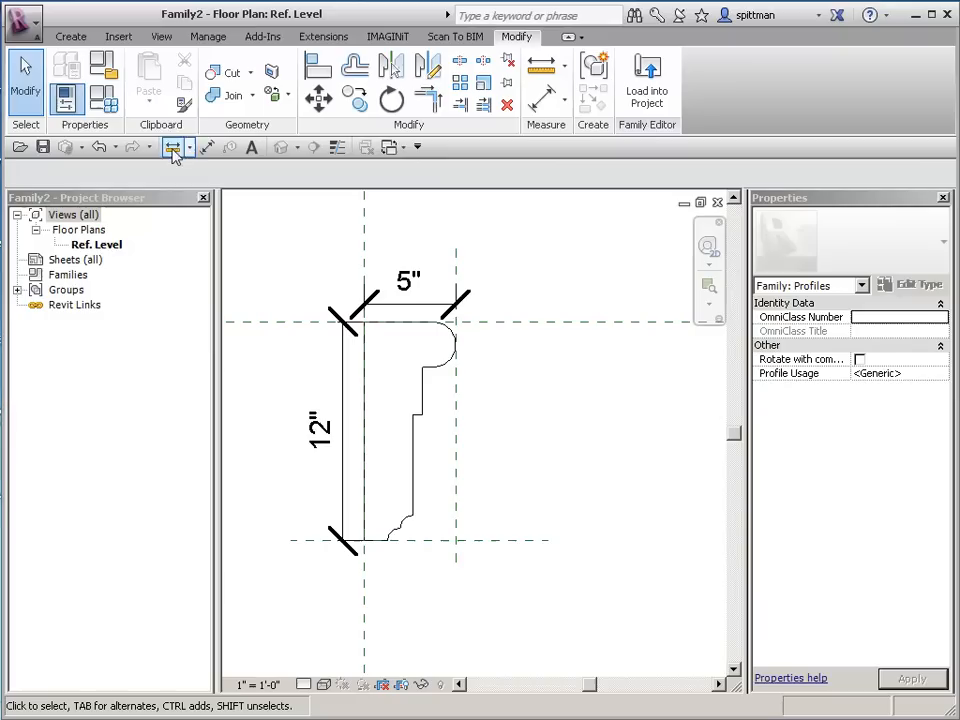
- Save the family in the Content folder as Foam Trim 5x12
{"action": "left_click", "coordinate": [22, 22]}
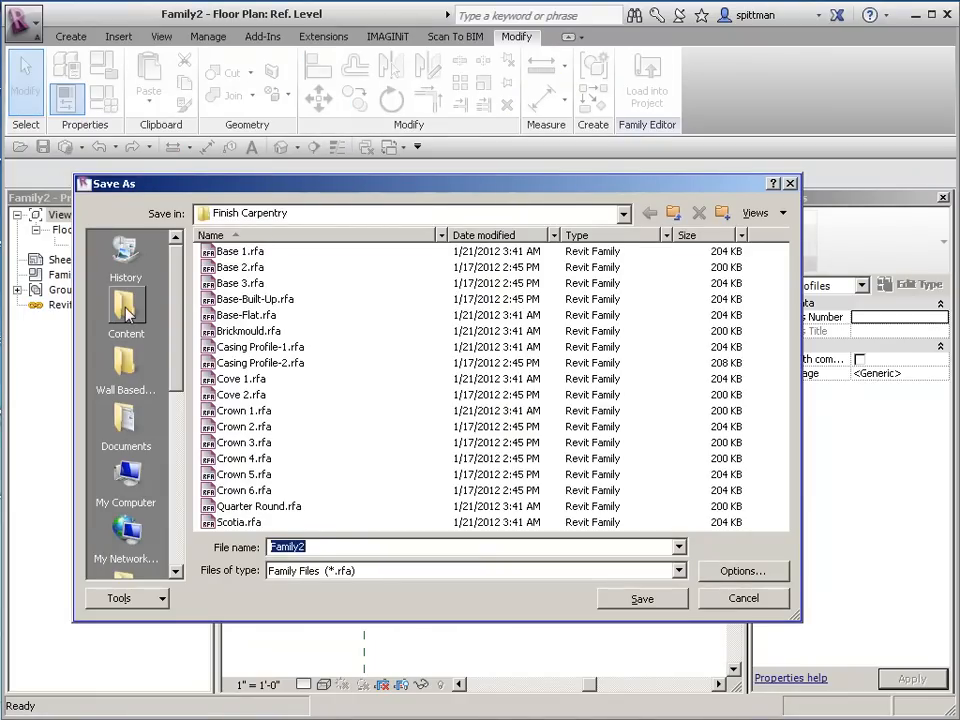
{"action": "left_click", "coordinate": [126, 310]}
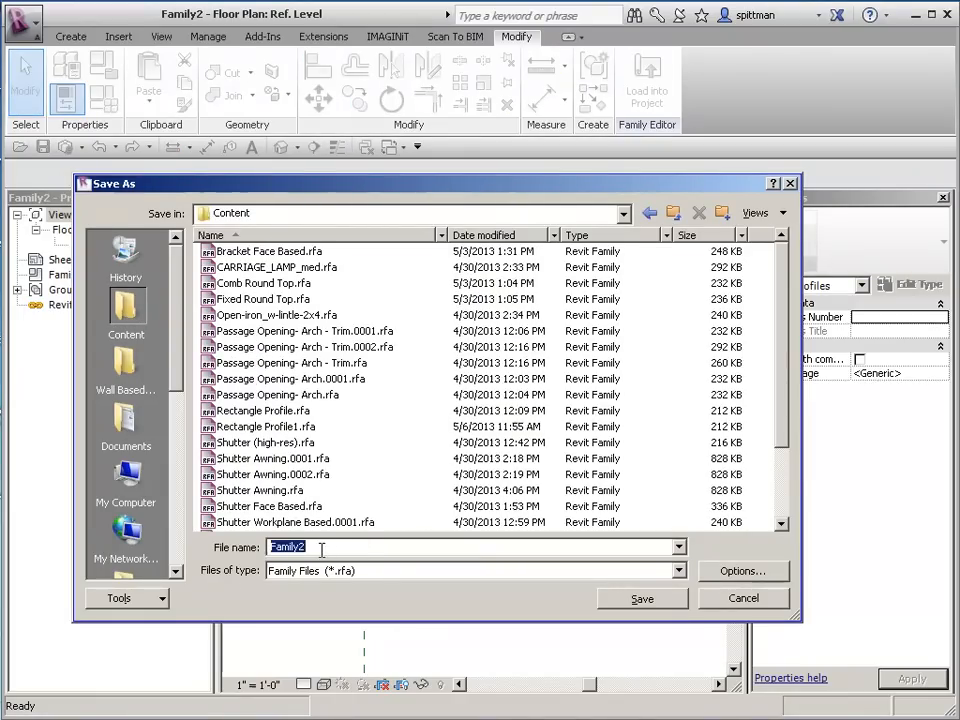
{"action": "type", "text": "Foam Trim"}
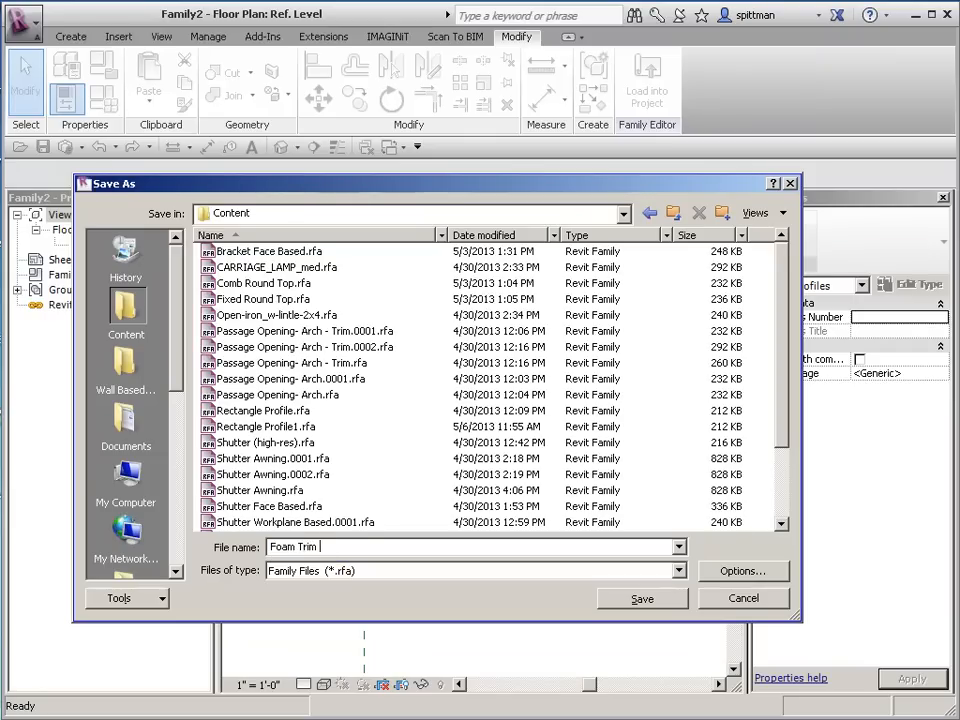
{"action": "type", "text": "5x12"}
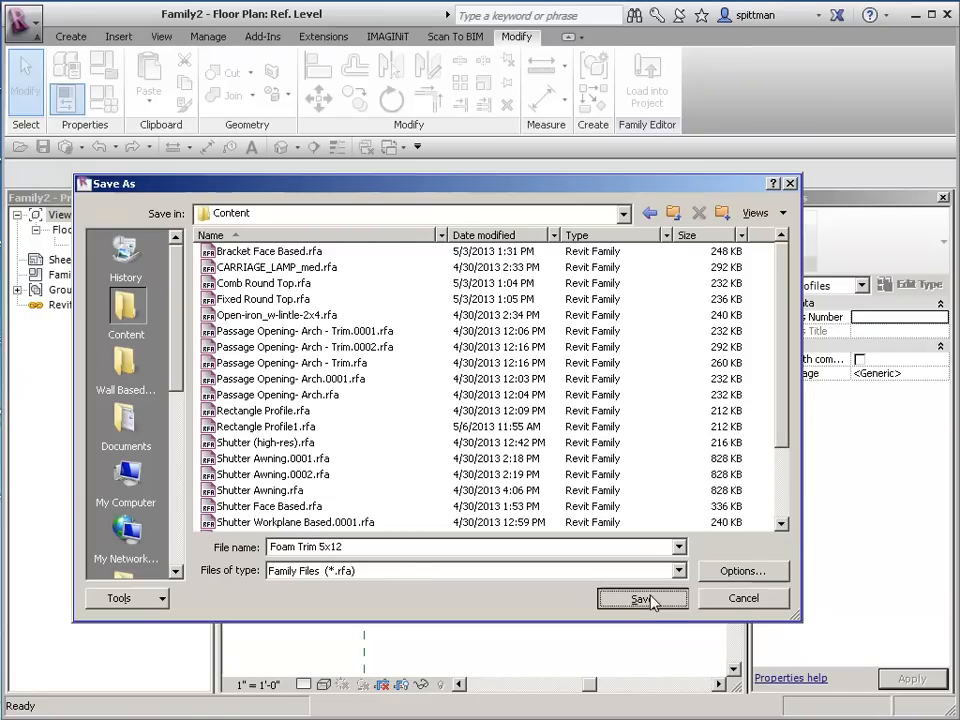
- Switch to the Project2 floor plan and list the open windows
{"action": "left_click", "coordinate": [640, 598]}
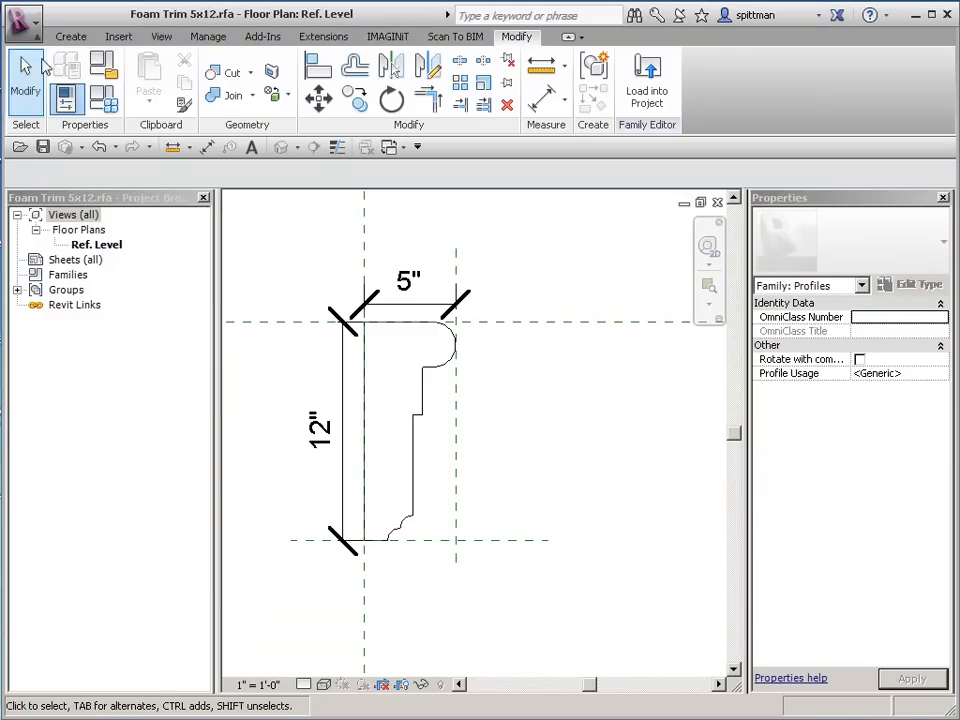
{"action": "left_click", "coordinate": [24, 22]}
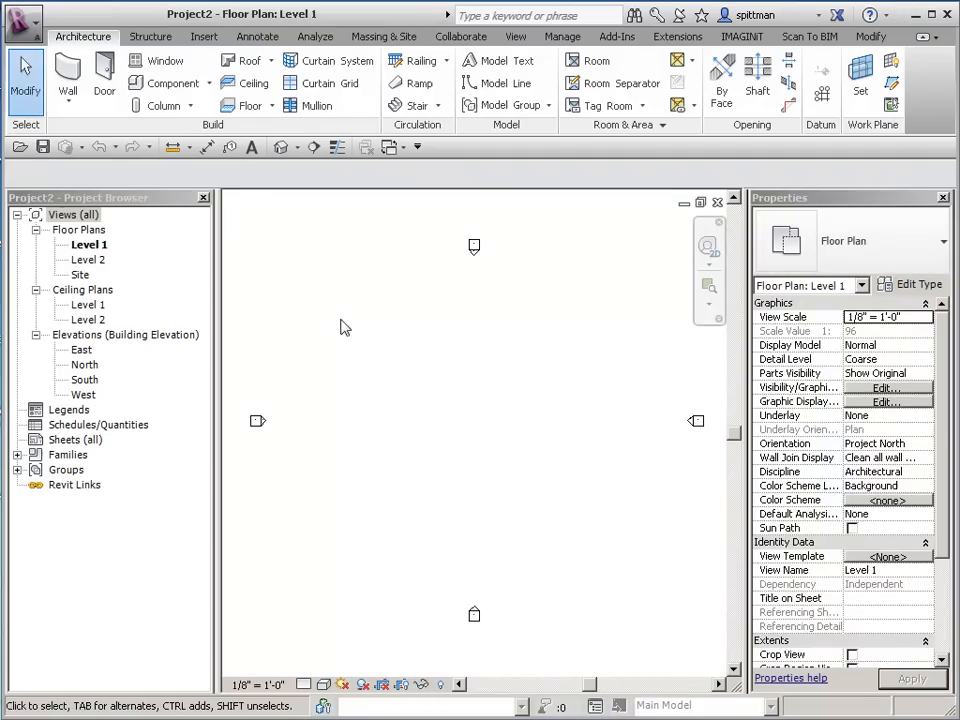
{"action": "left_click", "coordinate": [68, 72]}
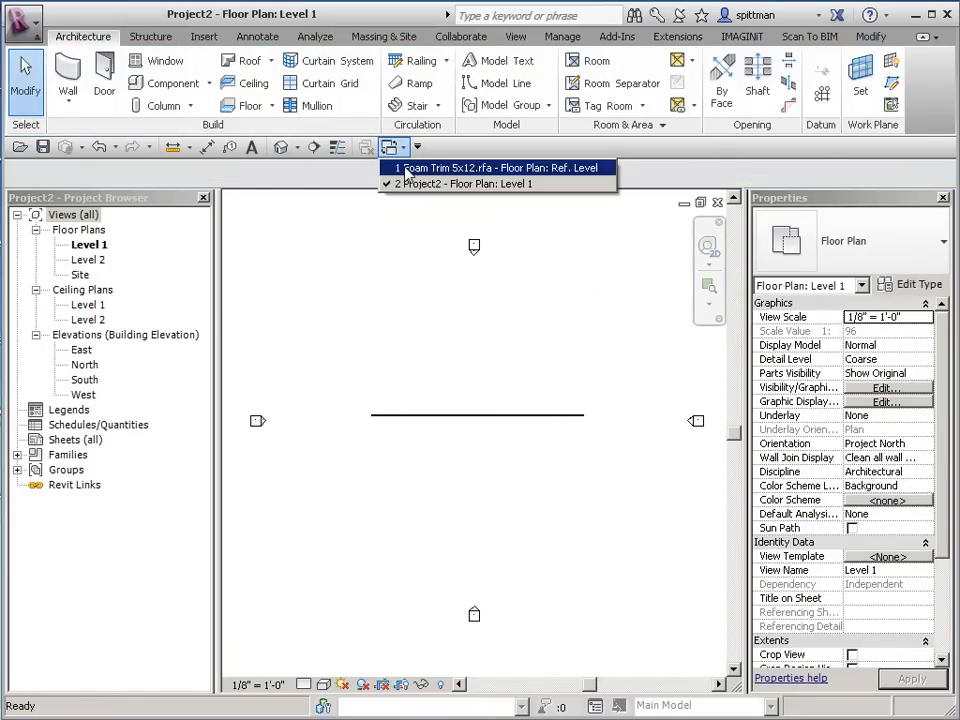
- Set the Foam Trim family's Profile Usage to Wall Sweep
{"action": "left_click", "coordinate": [496, 168]}
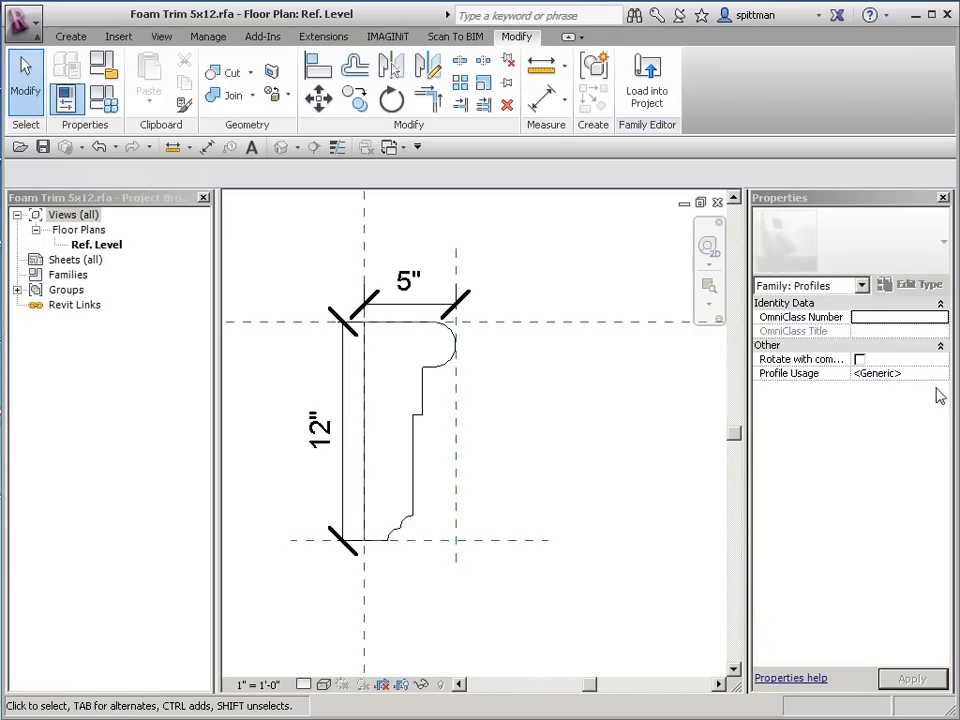
{"action": "left_click", "coordinate": [938, 374]}
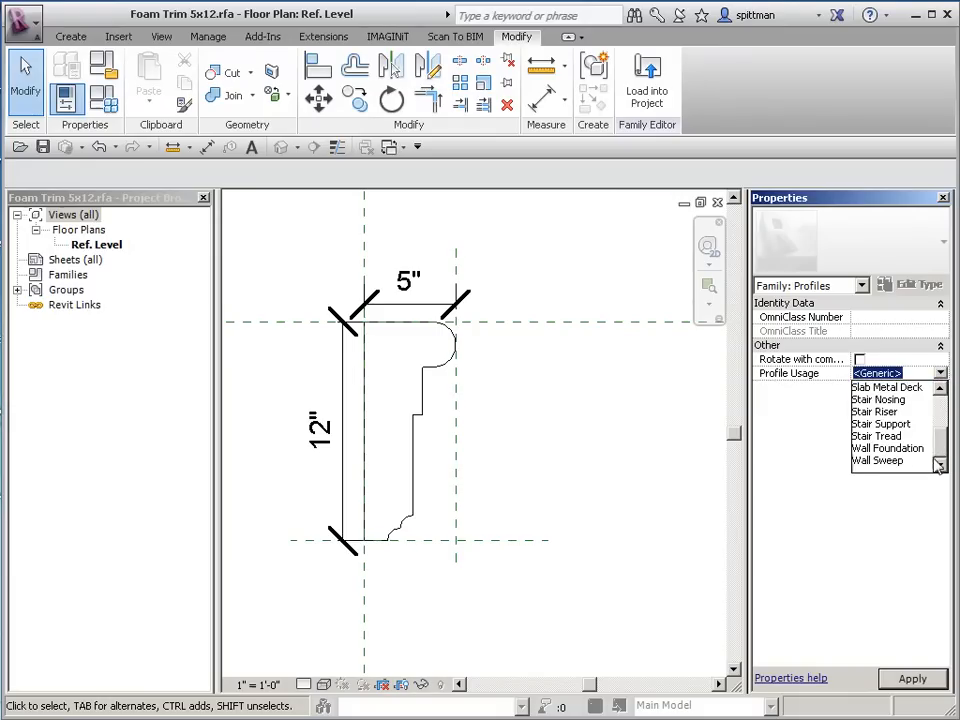
{"action": "mouse_move", "coordinate": [864, 468]}
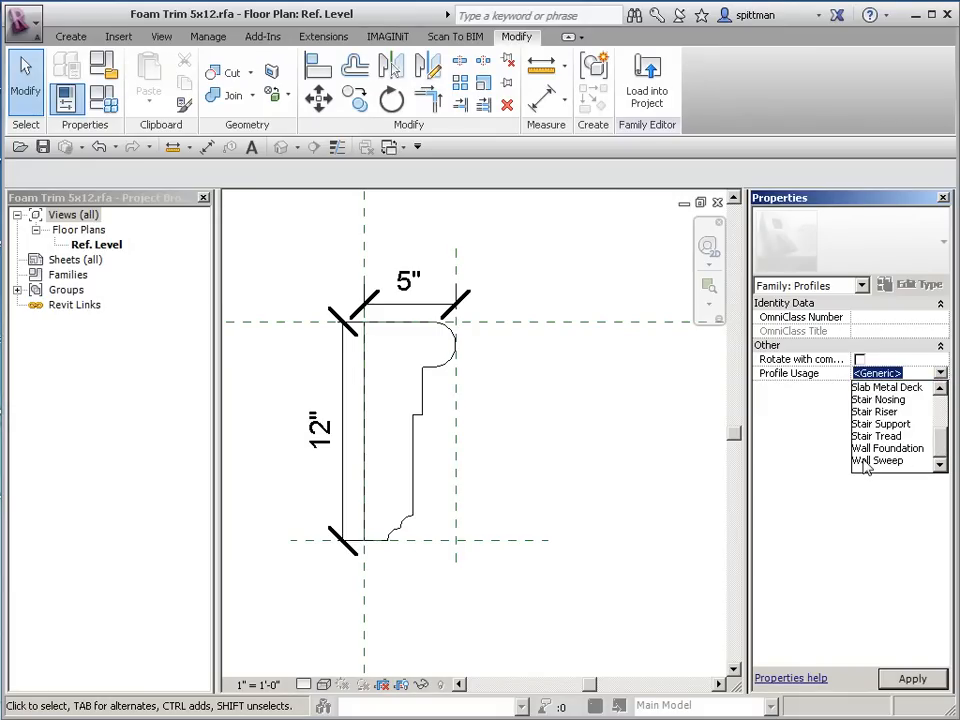
{"action": "left_click", "coordinate": [878, 460]}
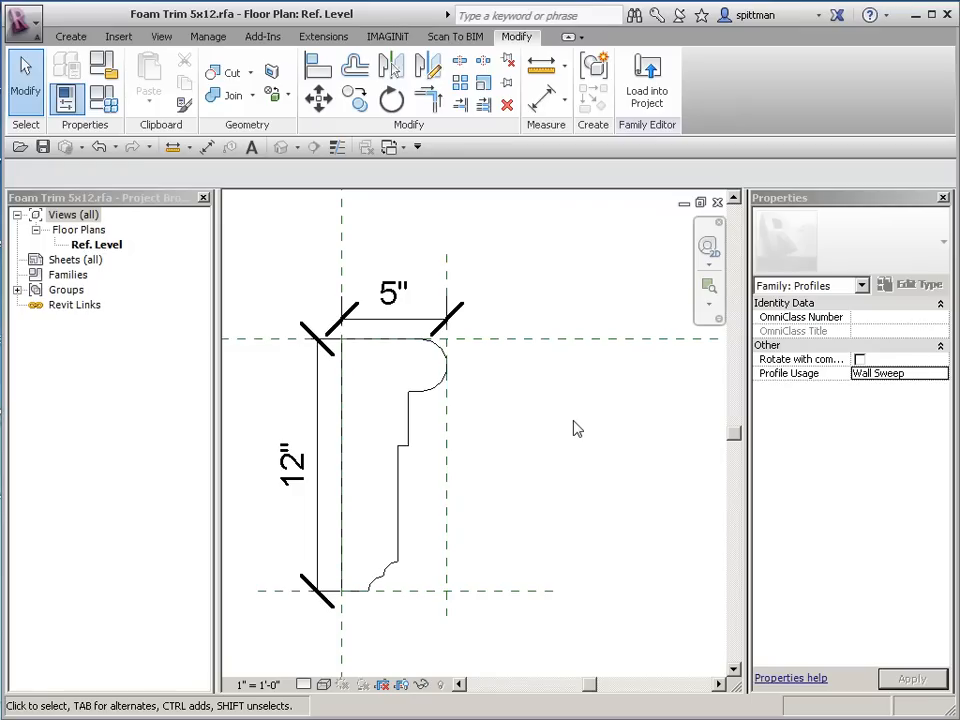
{"action": "left_click", "coordinate": [292, 462]}
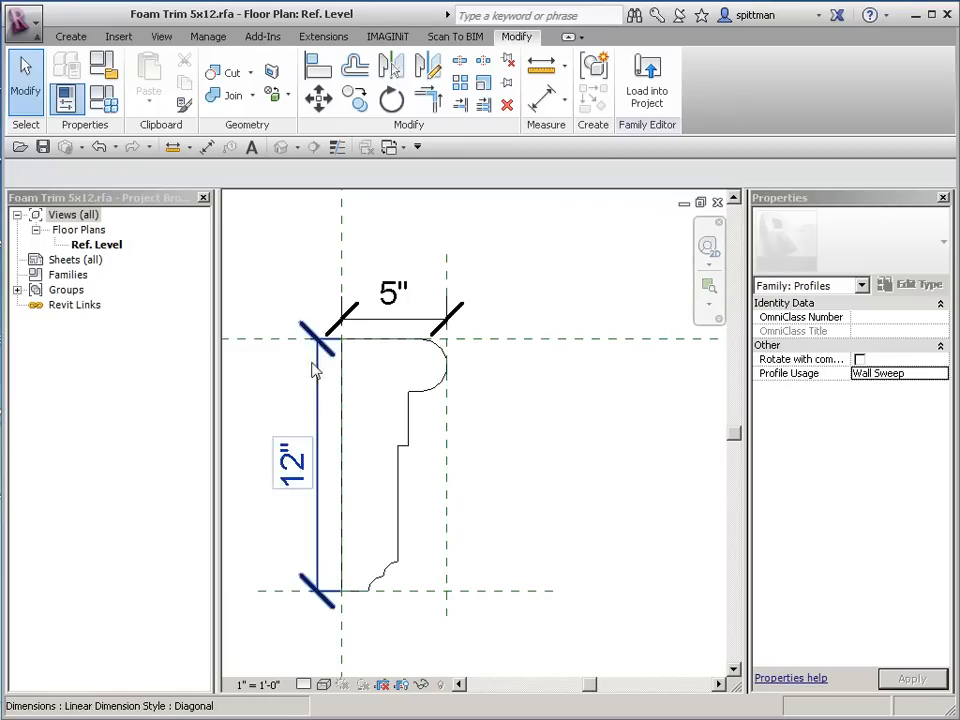
{"action": "left_click", "coordinate": [544, 448]}
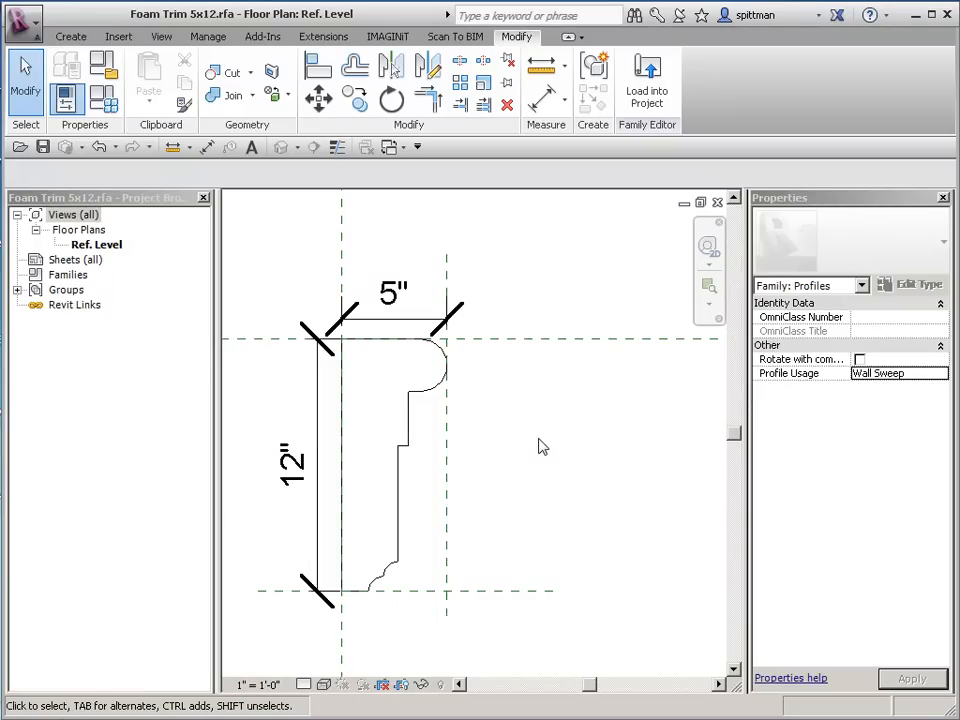
{"action": "mouse_move", "coordinate": [104, 100]}
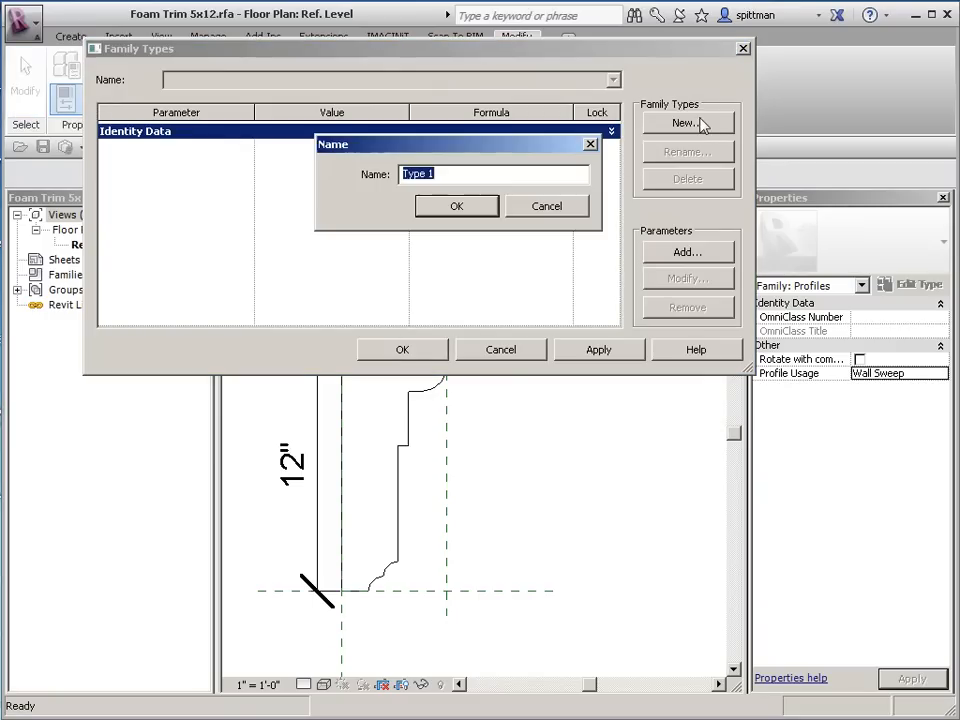
{"action": "mouse_move", "coordinate": [324, 438]}
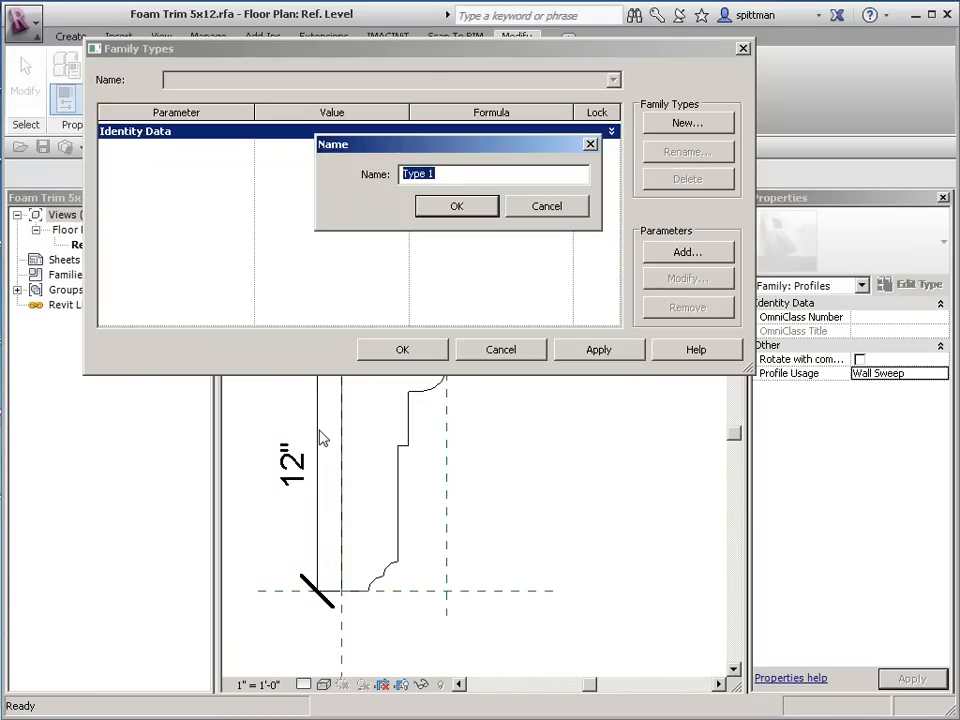
- Name the new family type 5 x 12 and confirm it
{"action": "type", "text": "5 x"}
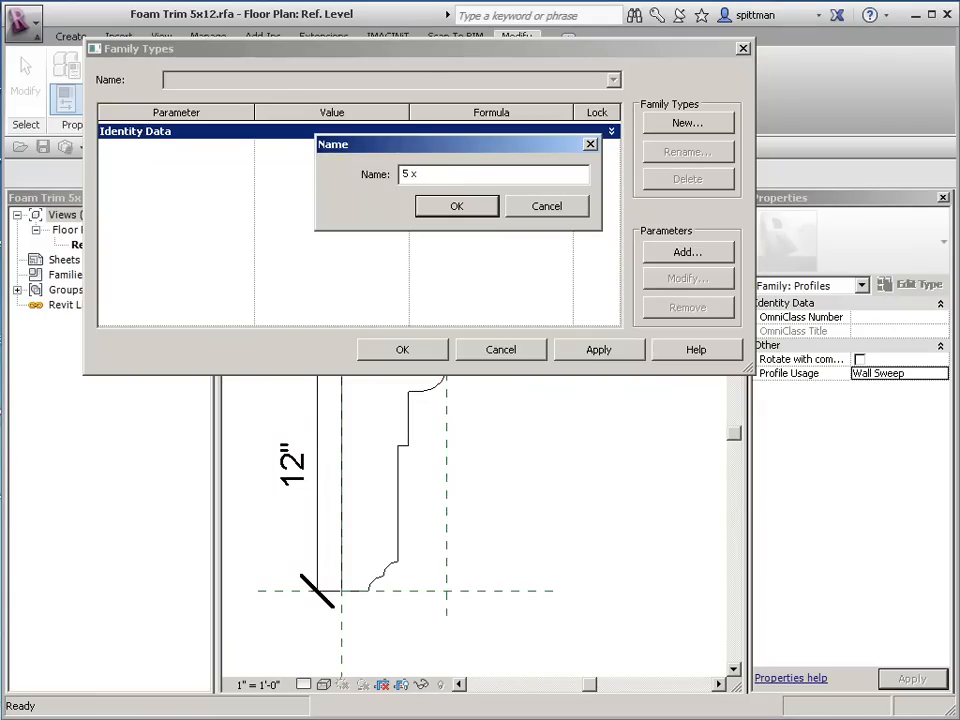
{"action": "type", "text": "12"}
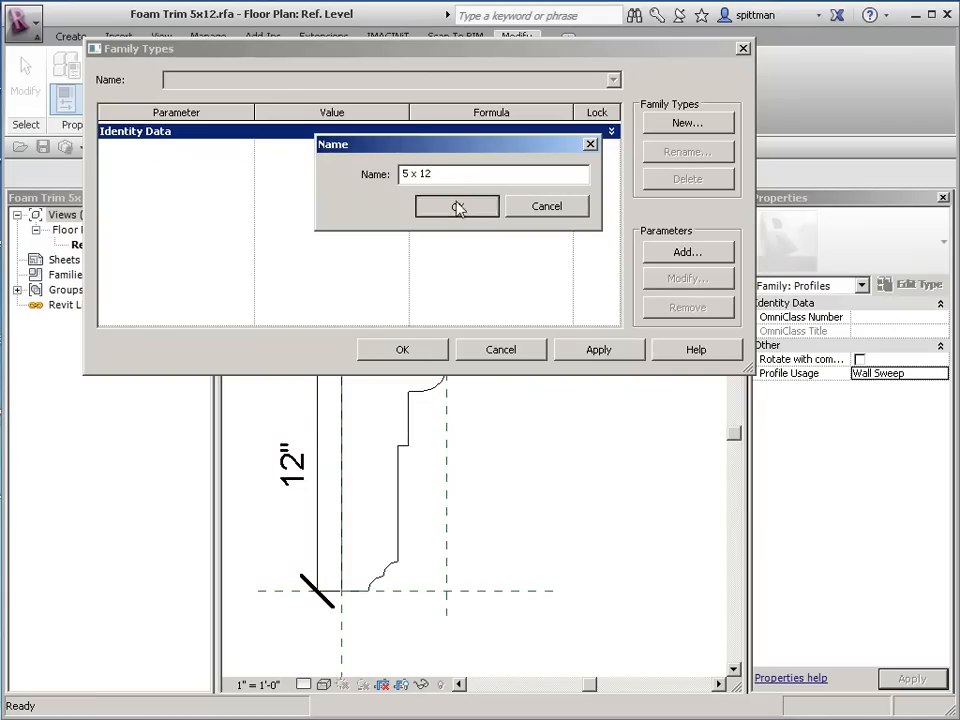
{"action": "left_click", "coordinate": [456, 206]}
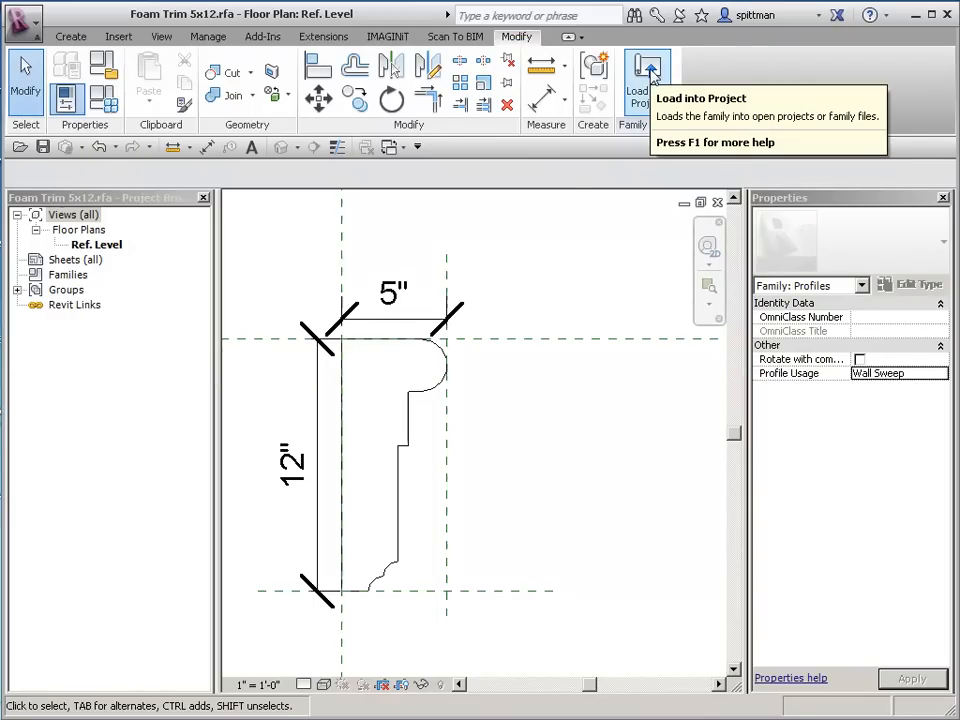
- Load the family into the project and start a Wall: Sweep
{"action": "left_click", "coordinate": [646, 72]}
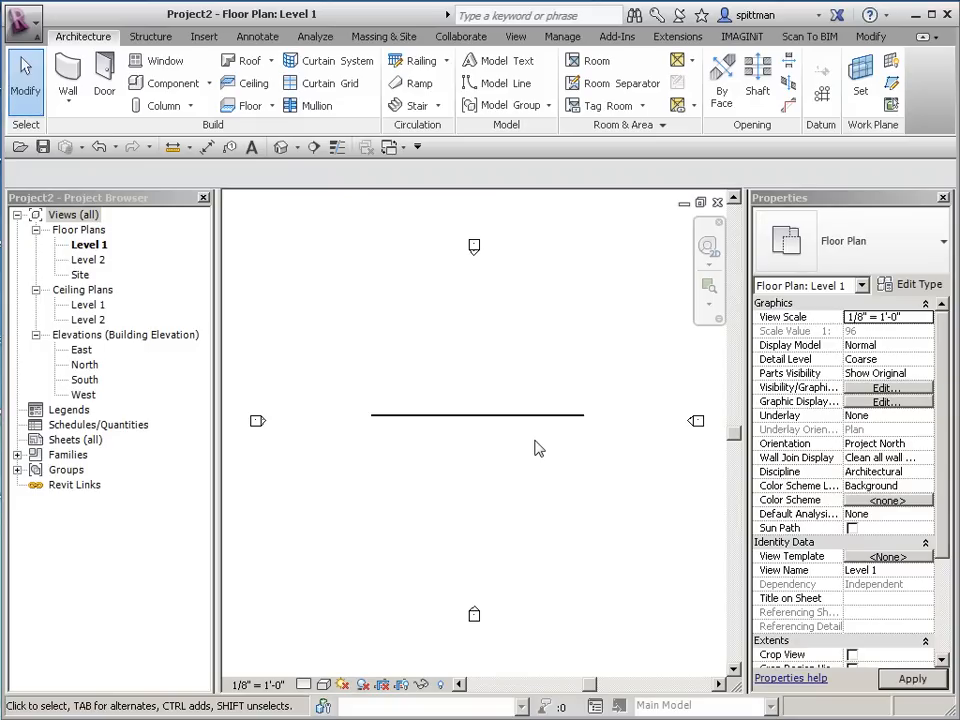
{"action": "mouse_move", "coordinate": [272, 156]}
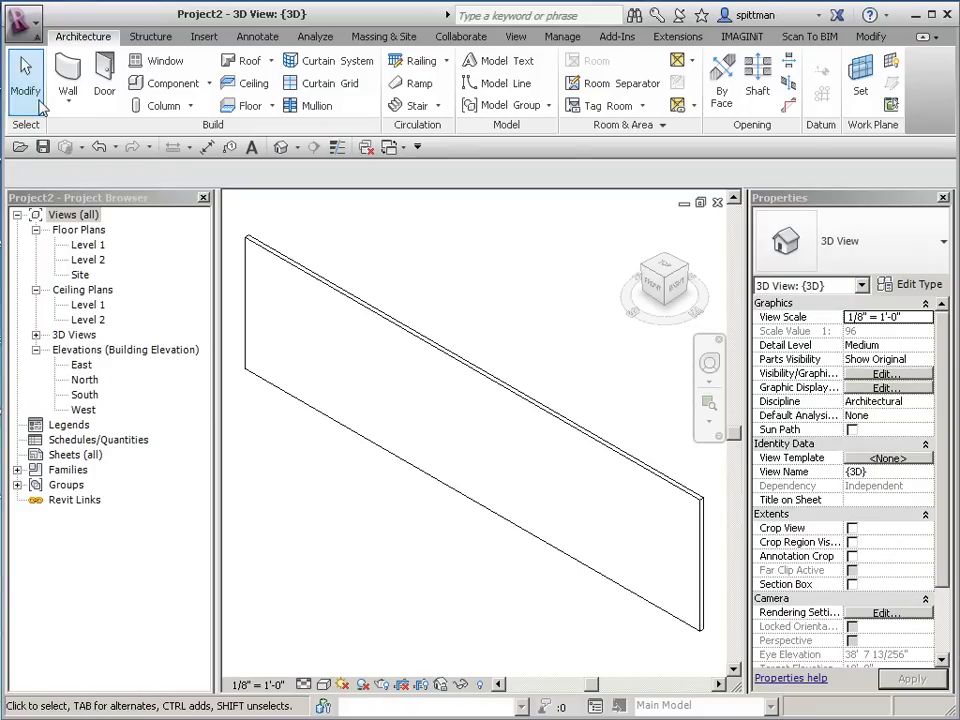
{"action": "left_click", "coordinate": [68, 76]}
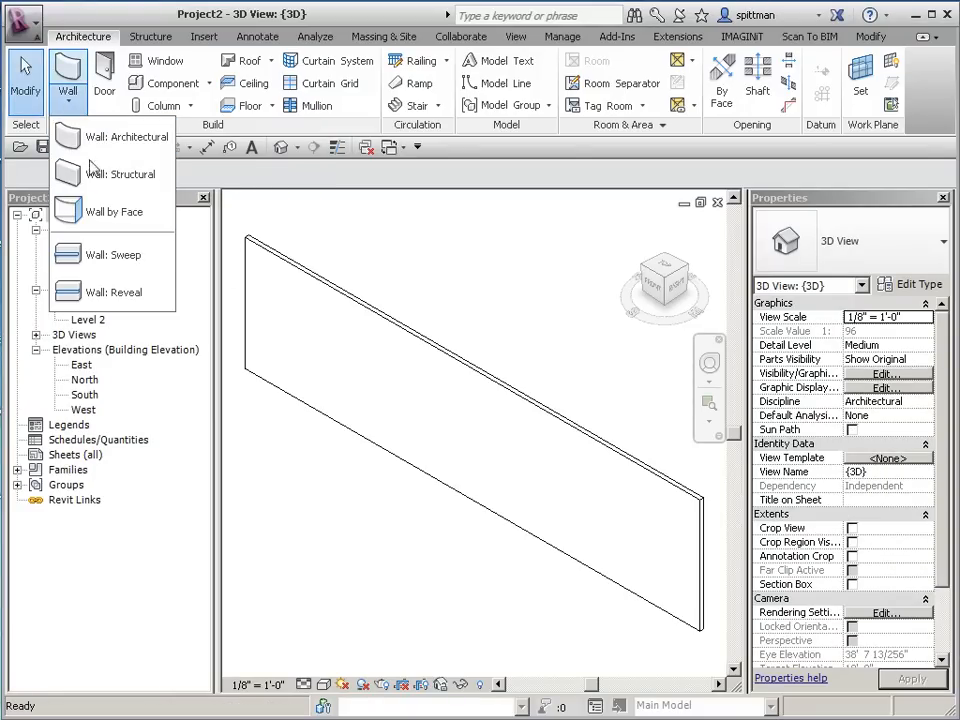
{"action": "left_click", "coordinate": [112, 254]}
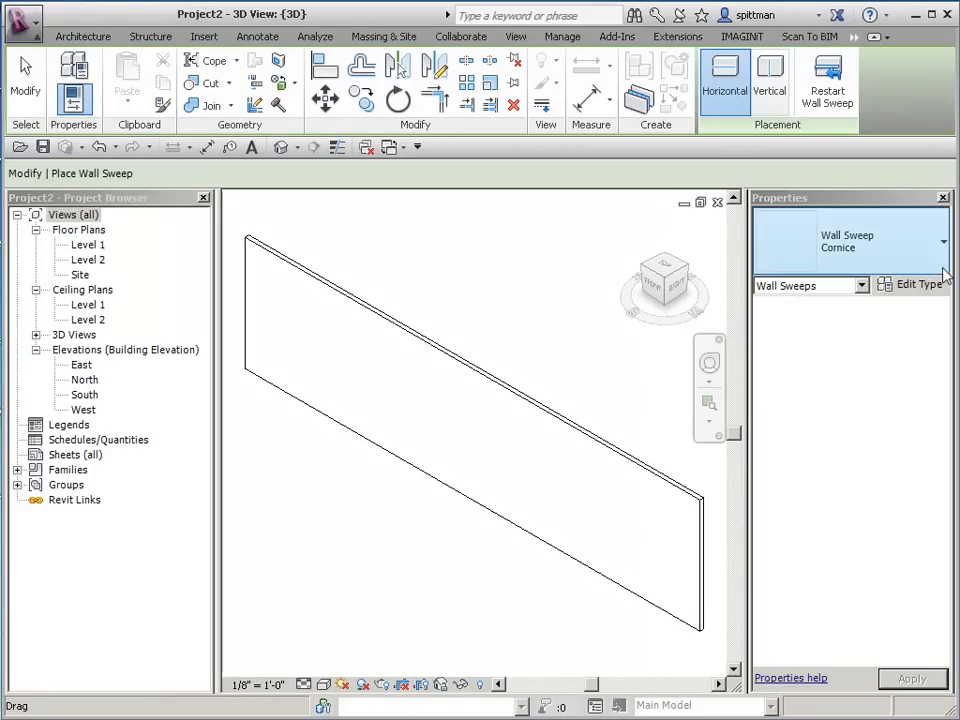
- Duplicate the Cornice sweep type as Foam Trim 5x12
{"action": "left_click", "coordinate": [918, 284]}
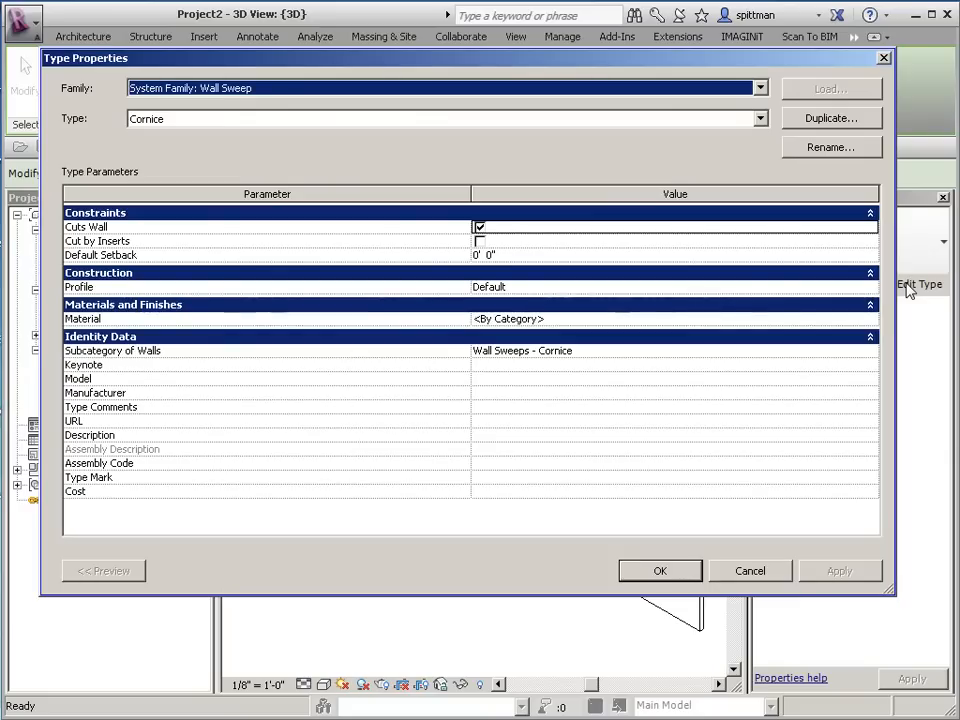
{"action": "left_click", "coordinate": [830, 118]}
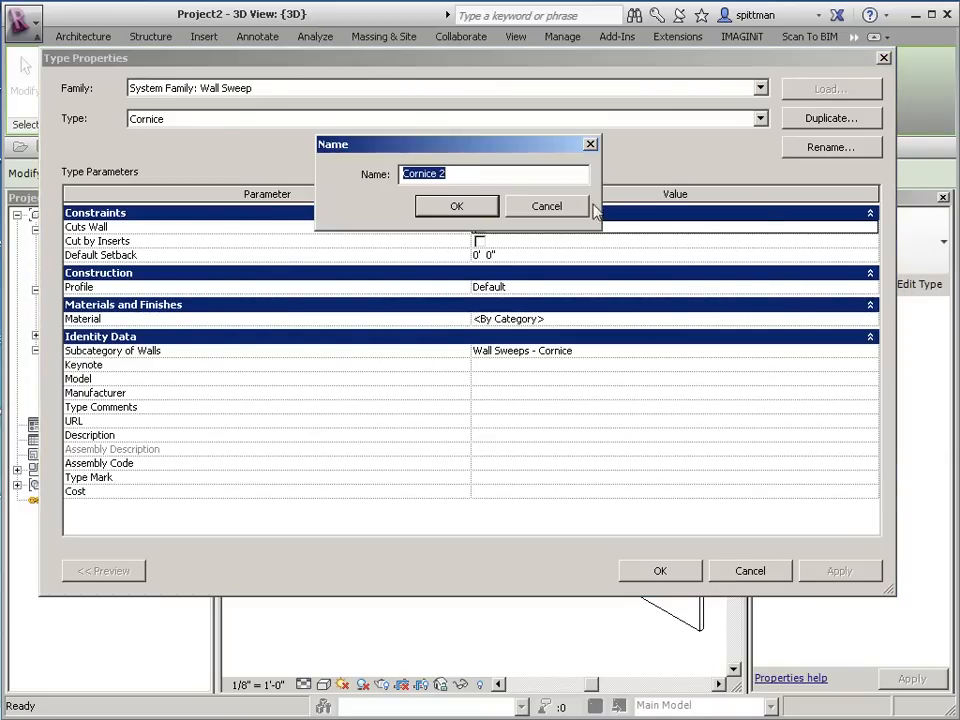
{"action": "type", "text": "Fi"}
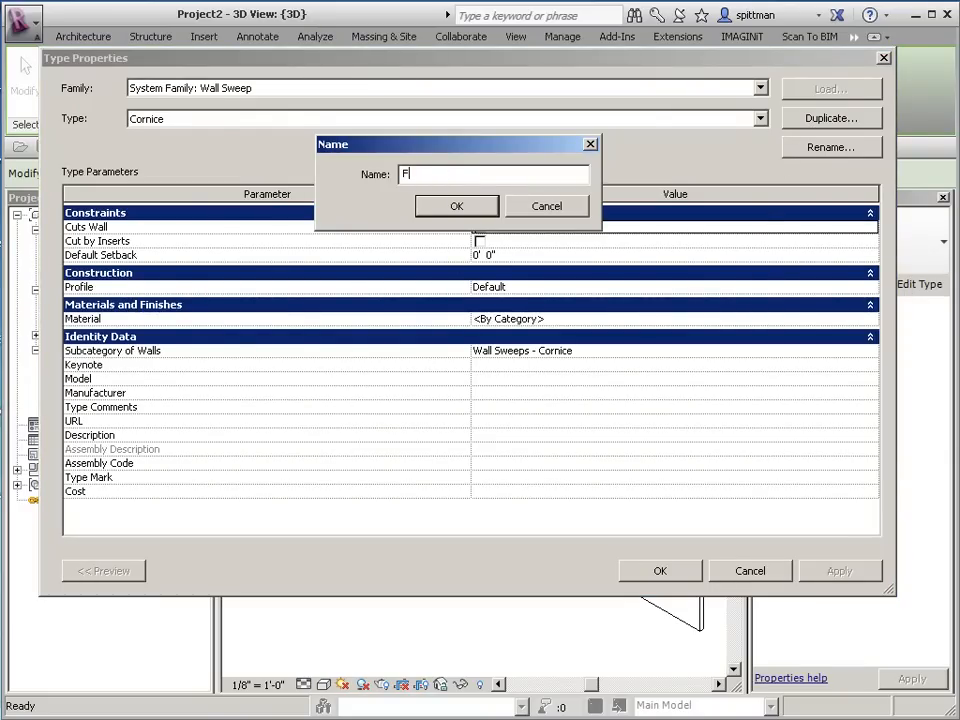
{"action": "type", "text": "Foam Trim"}
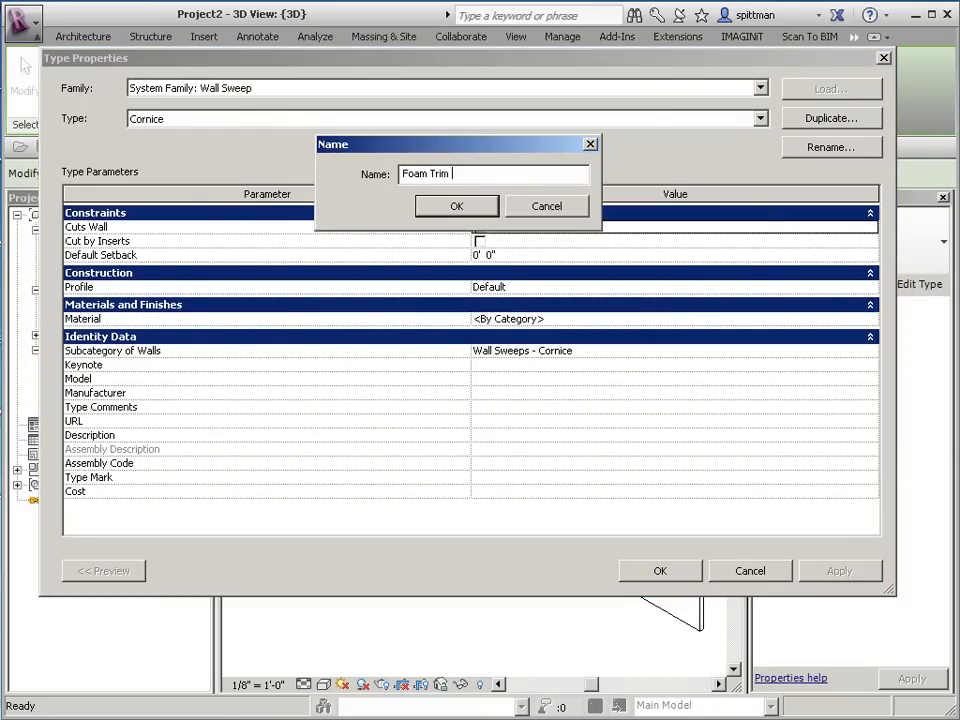
{"action": "type", "text": "5x12"}
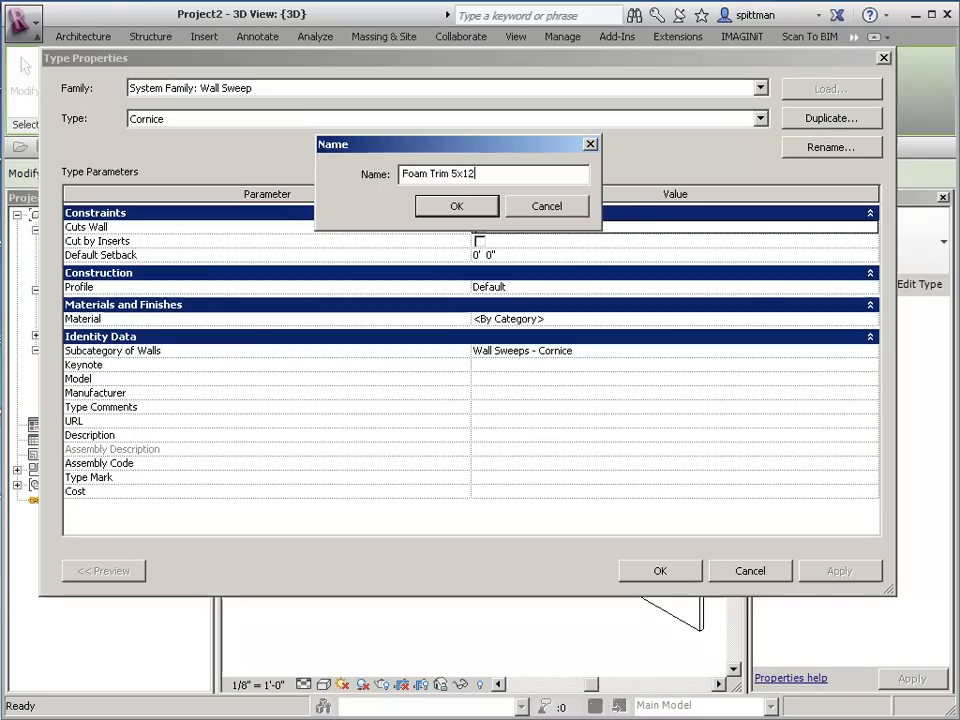
{"action": "left_click", "coordinate": [456, 206]}
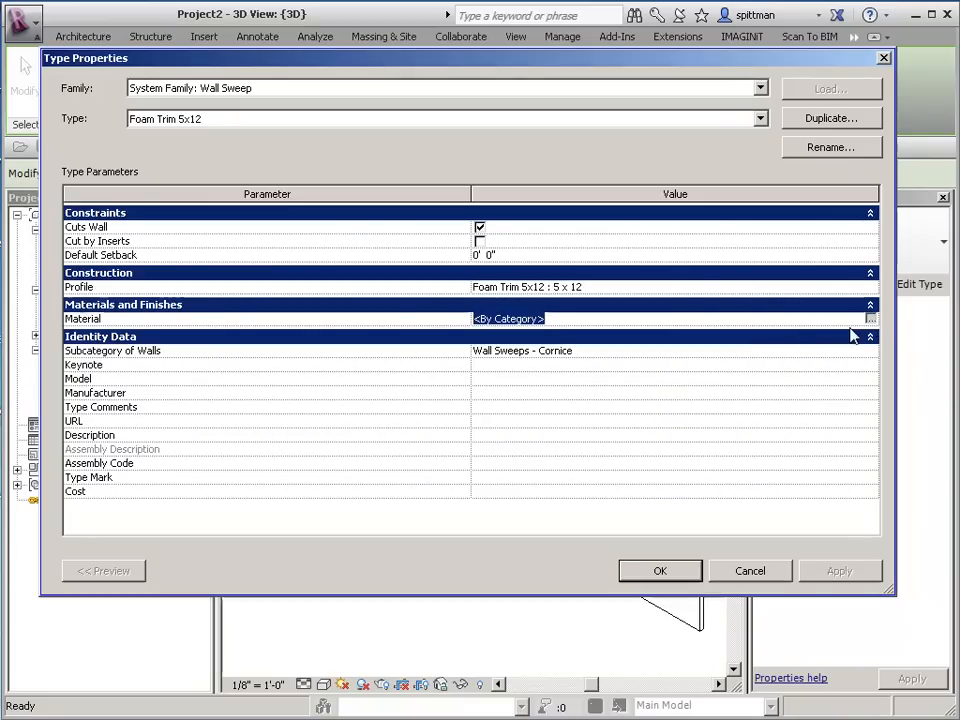
{"action": "mouse_move", "coordinate": [556, 370]}
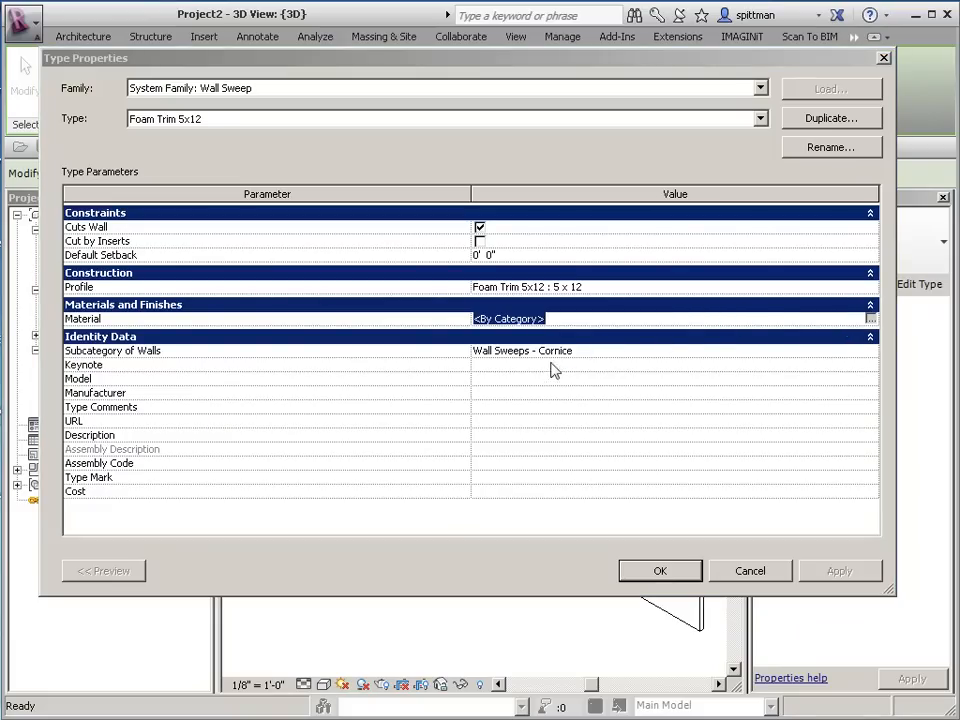
- Browse the Material Browser for a material for the sweep type
{"action": "left_click", "coordinate": [872, 318]}
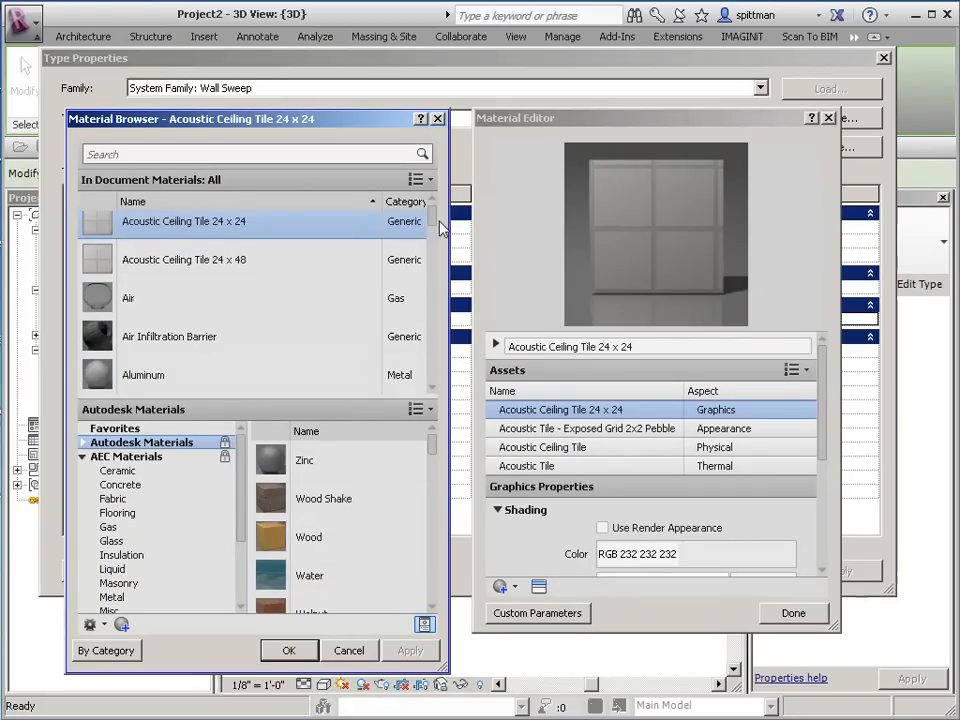
{"action": "scroll", "scroll_direction": "down", "scroll_amount": 3}
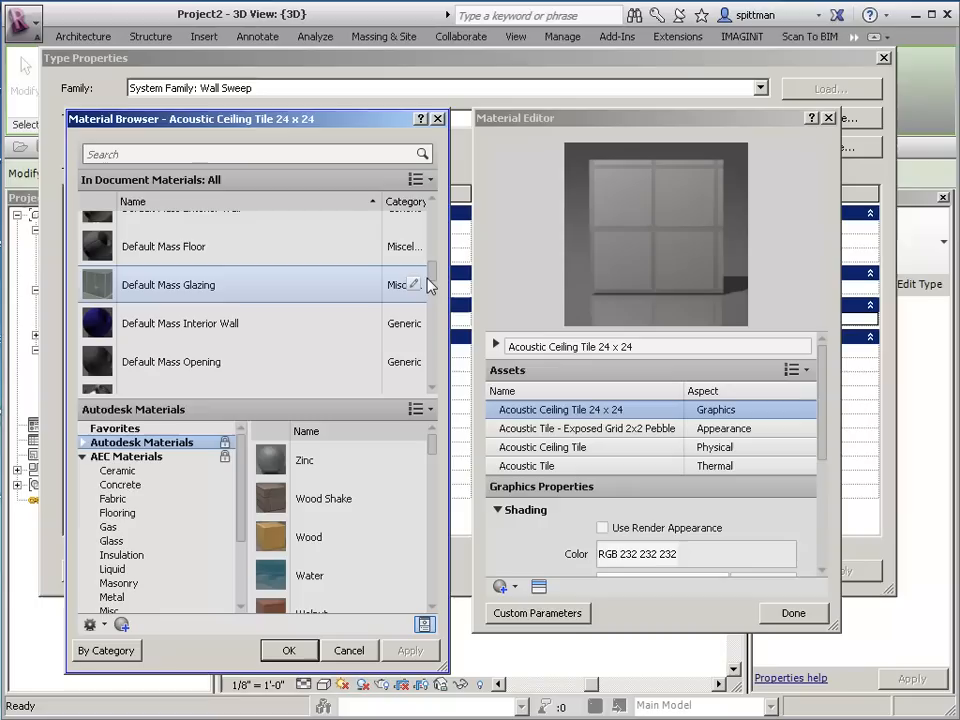
{"action": "scroll", "scroll_direction": "down", "scroll_amount": 3}
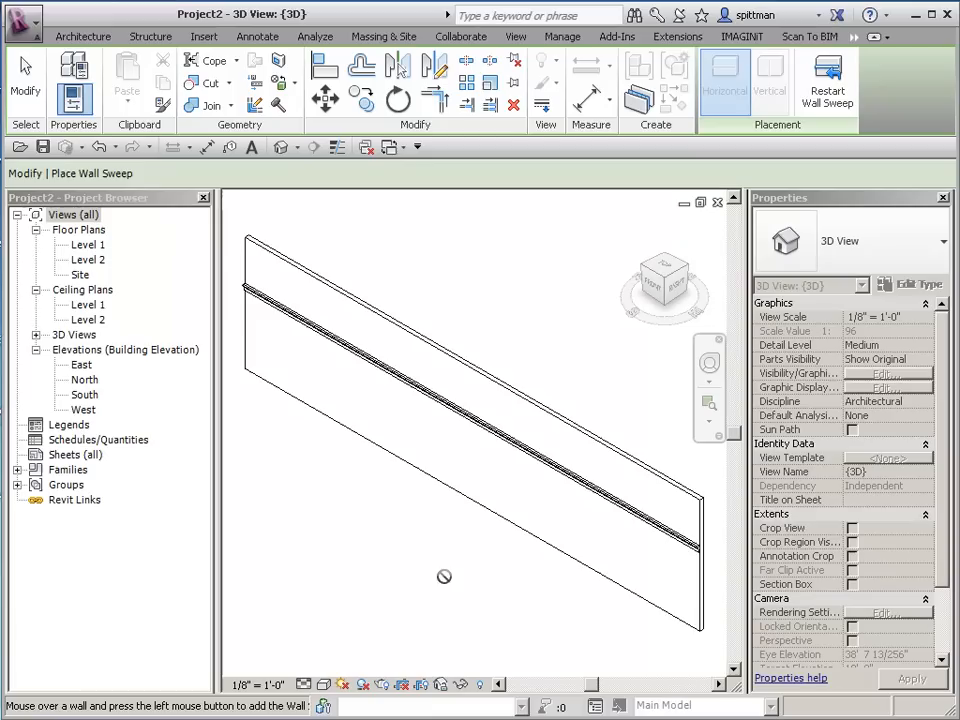
{"action": "mouse_move", "coordinate": [424, 576]}
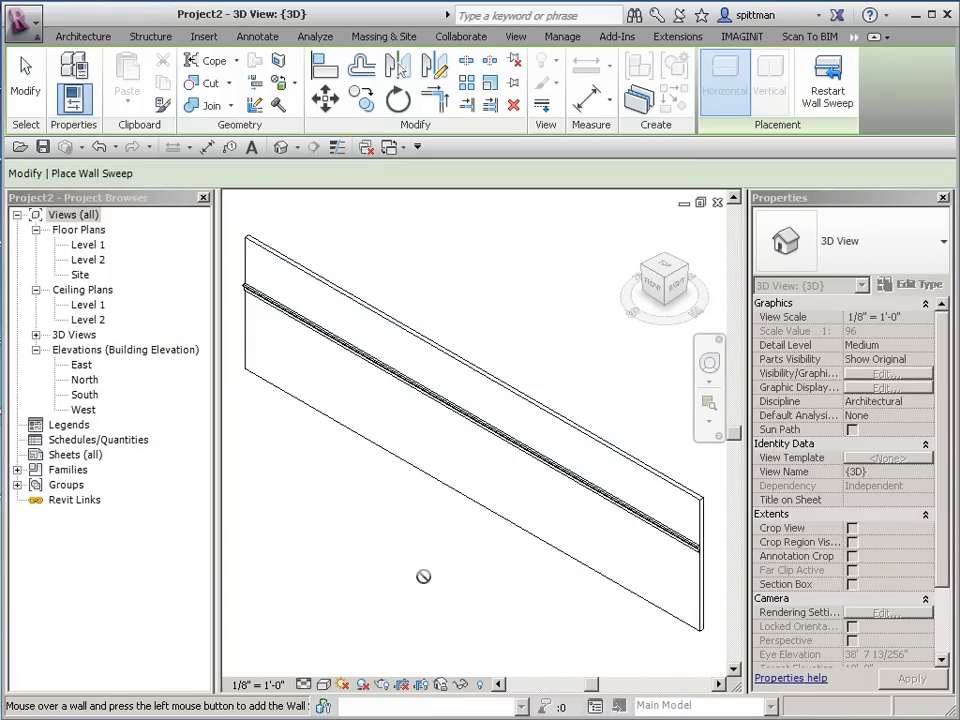